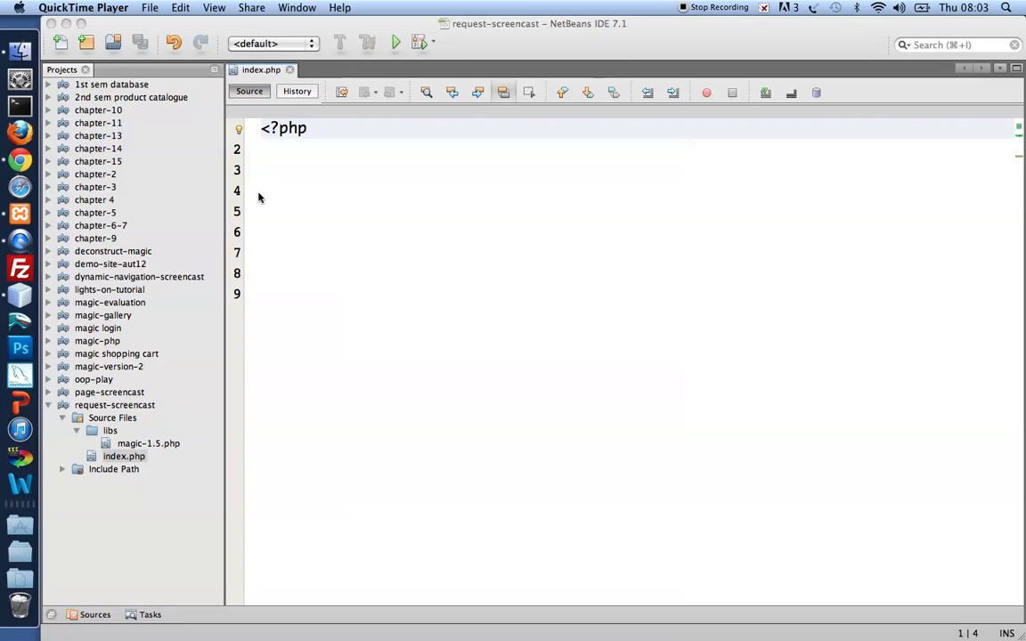
mouse_move(112, 441)
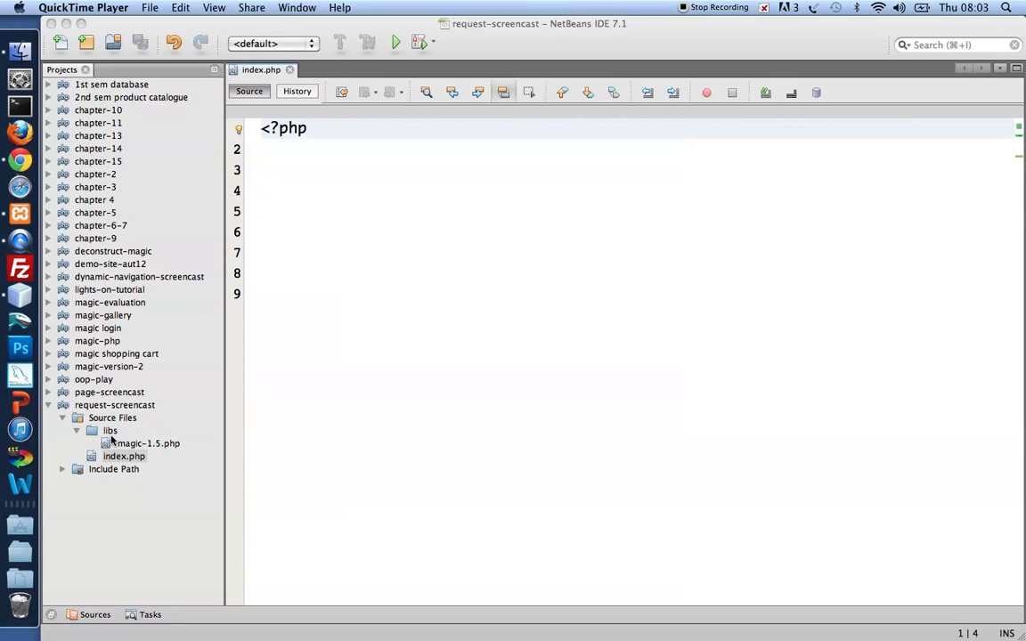
mouse_move(91, 437)
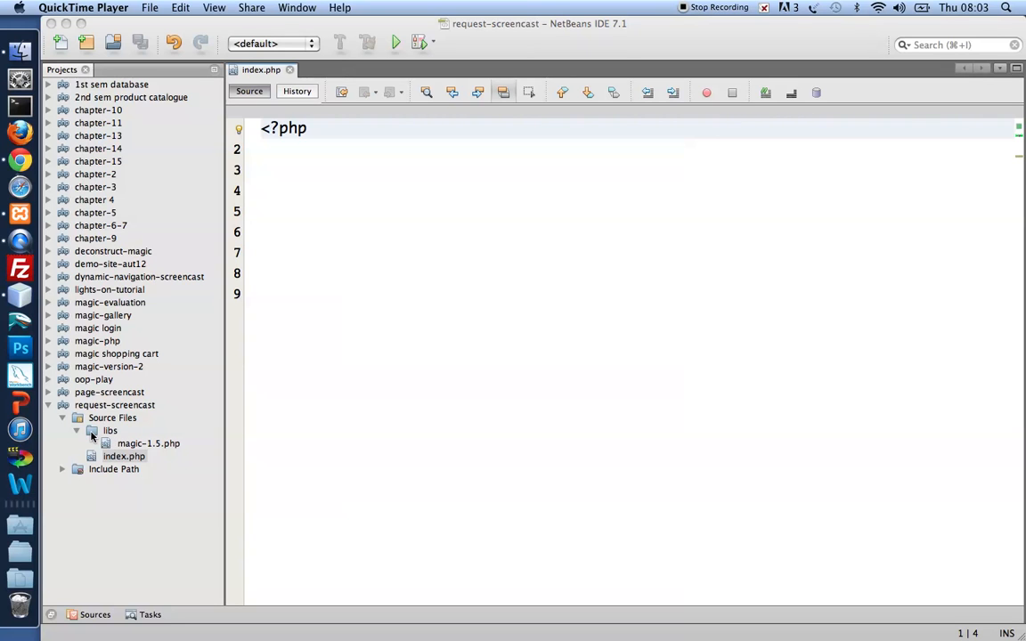
mouse_move(162, 453)
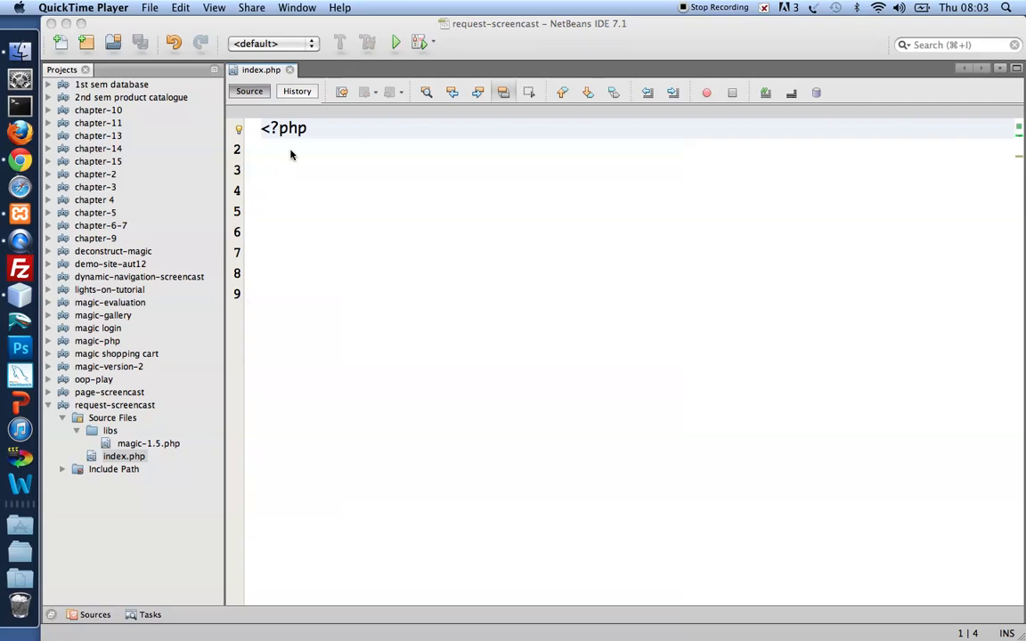
Add include_once 'libs/magic-1.5.php'; at the top of index.php.
type("include_once '';")
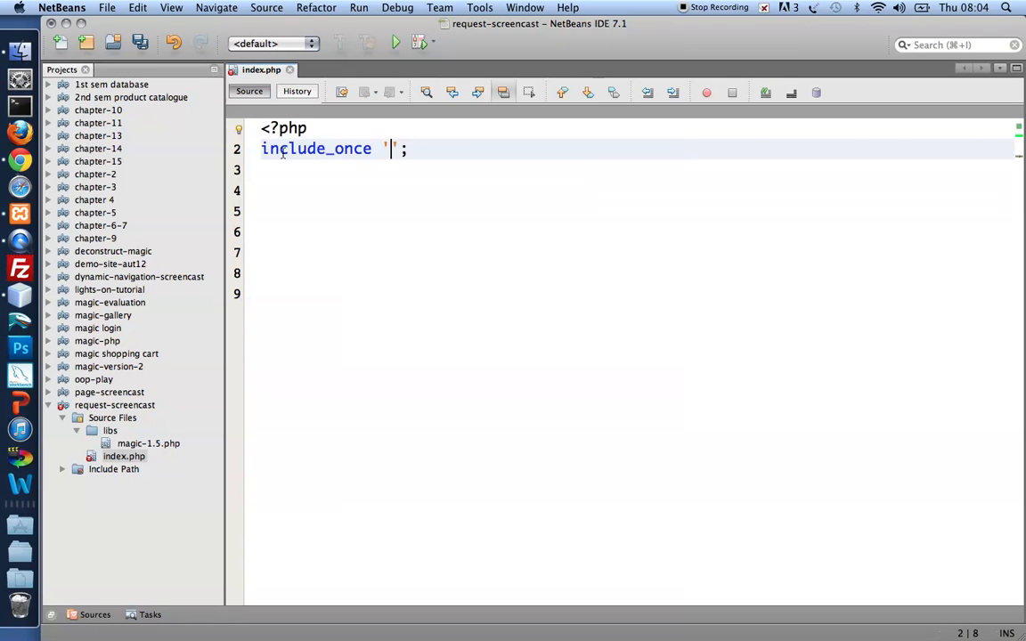
type("libs/magi")
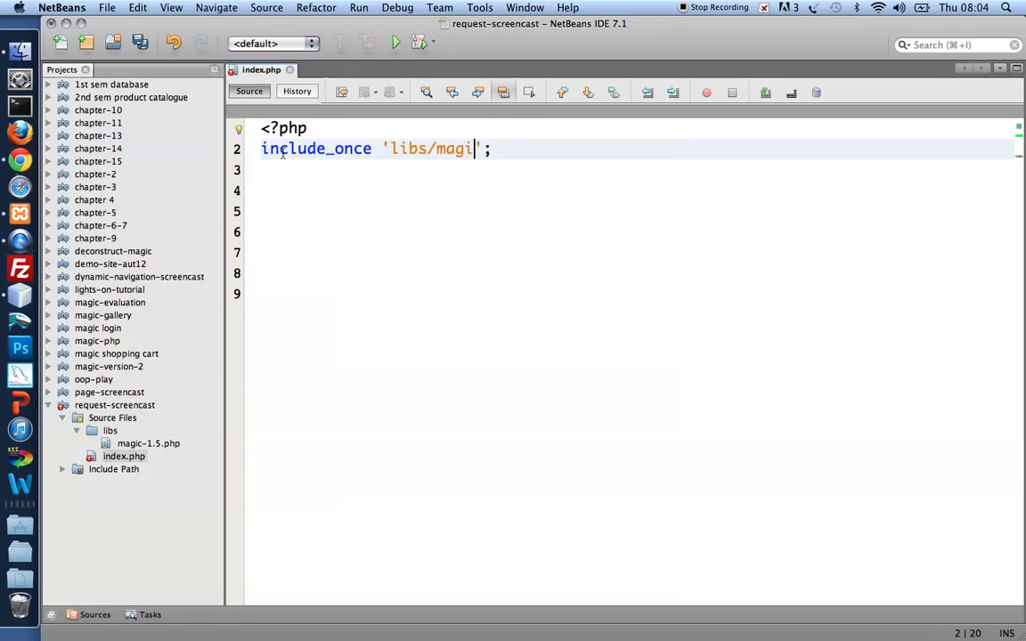
type("c-1.5.php")
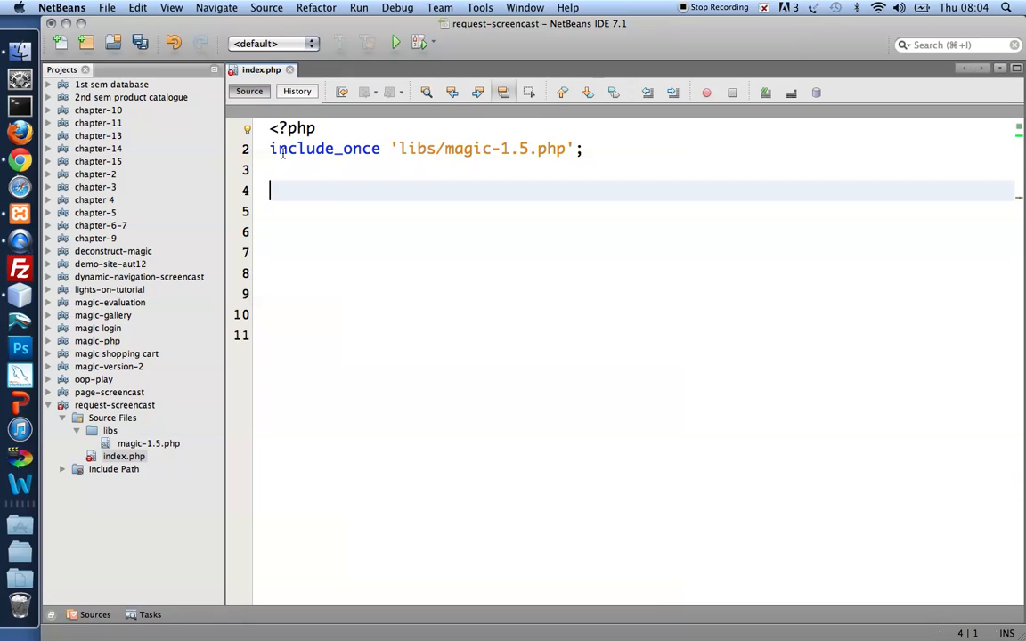
Assign a new Request object to $request, followed by blank lines.
type("$")
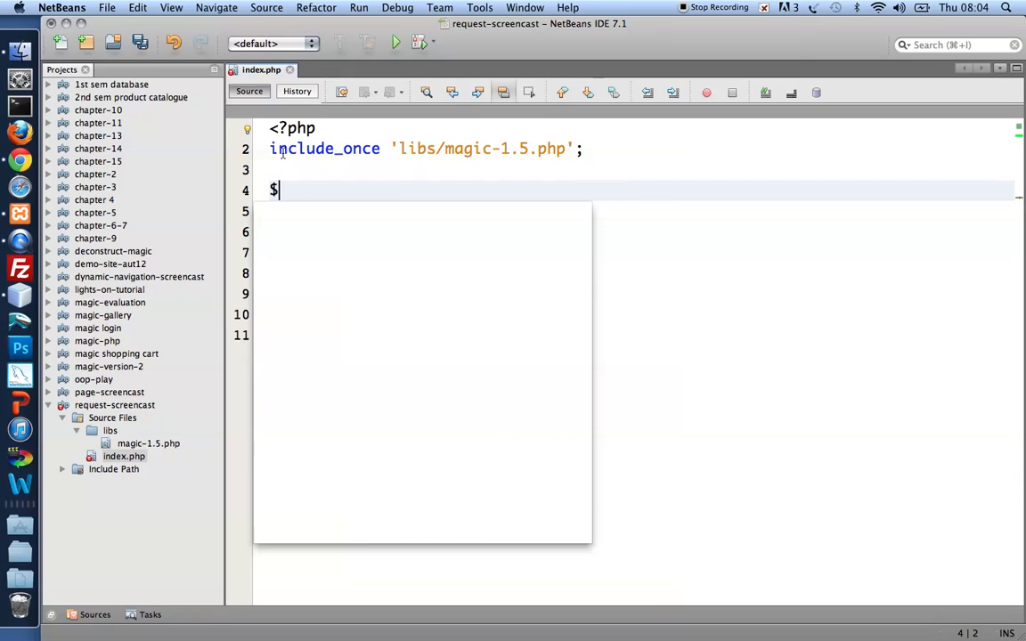
type("request")
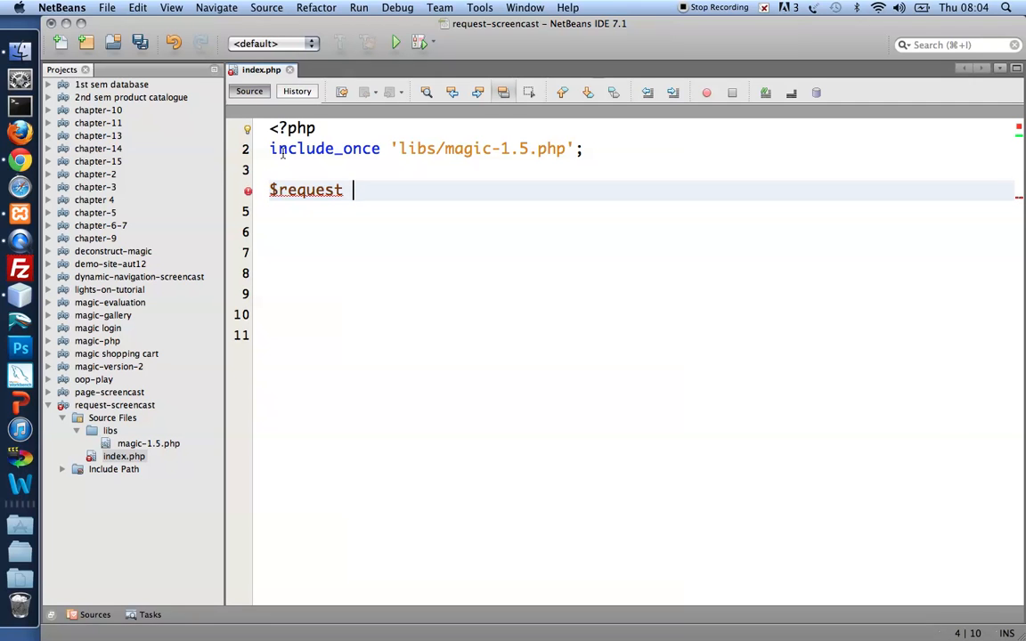
type("= new Request();")
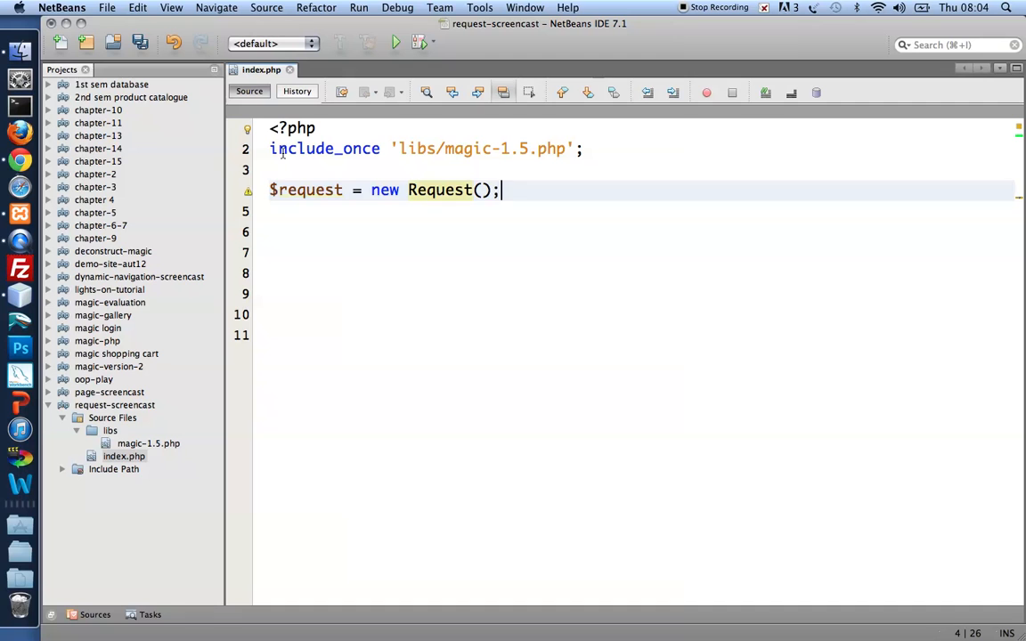
key("Enter")
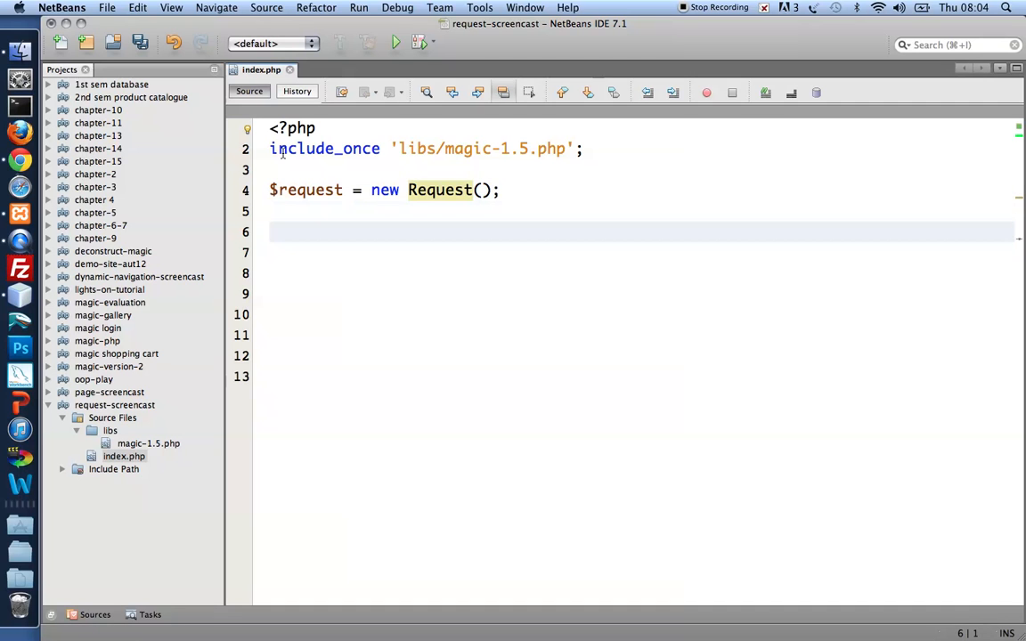
Write echo $request->get("greeting"); on line 6 using code completion.
type("echo")
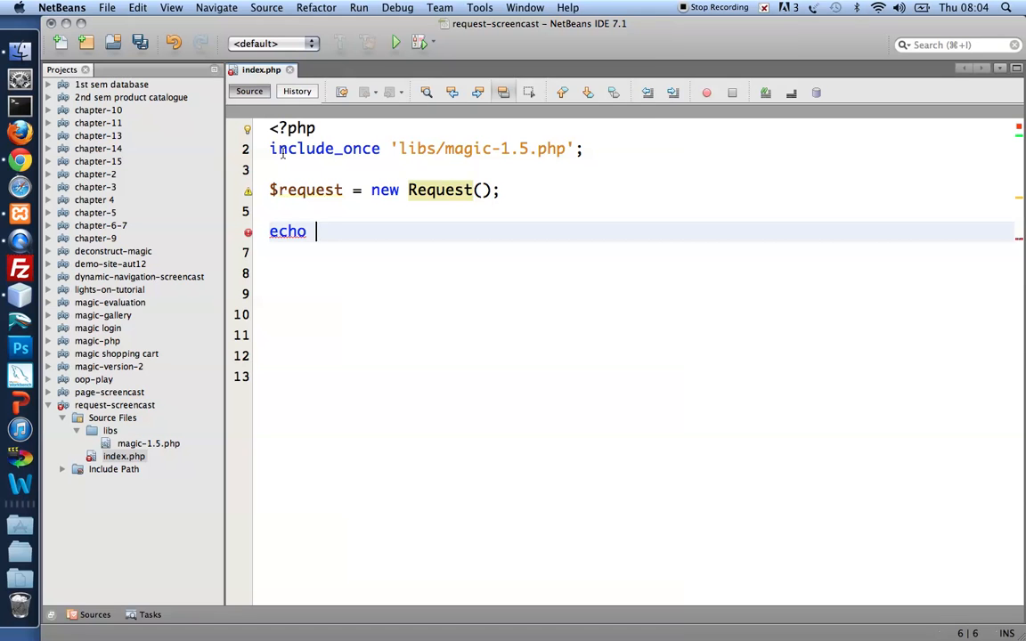
type("$request->")
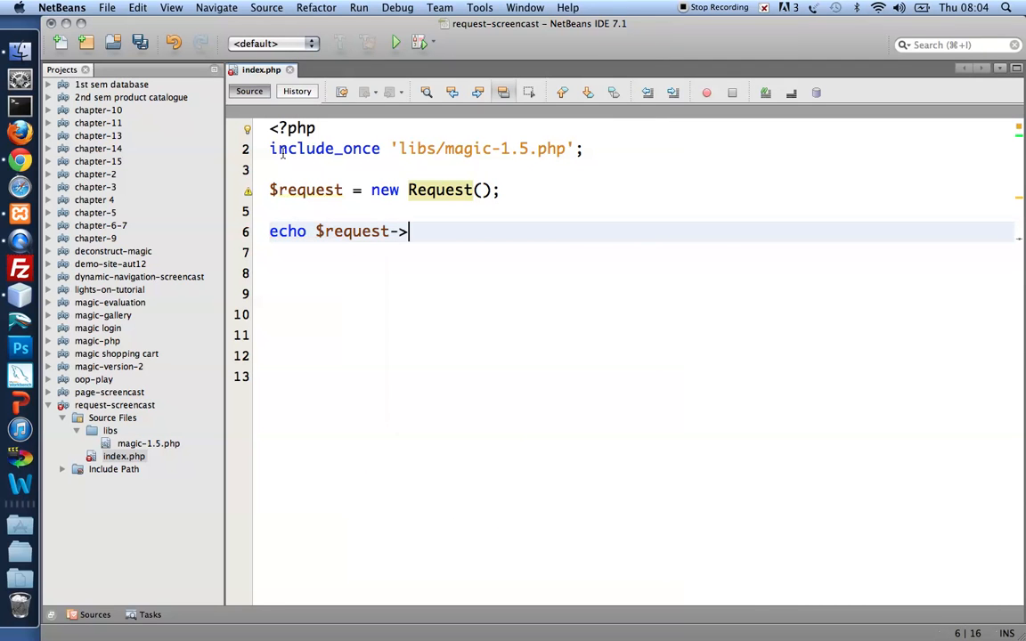
type("get(")
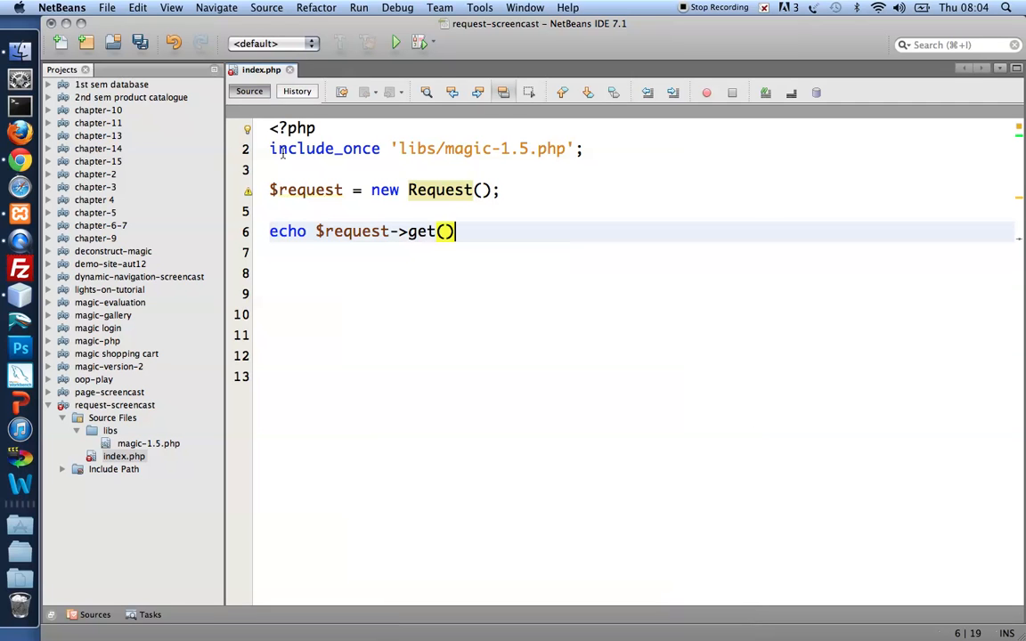
type("\"\"")
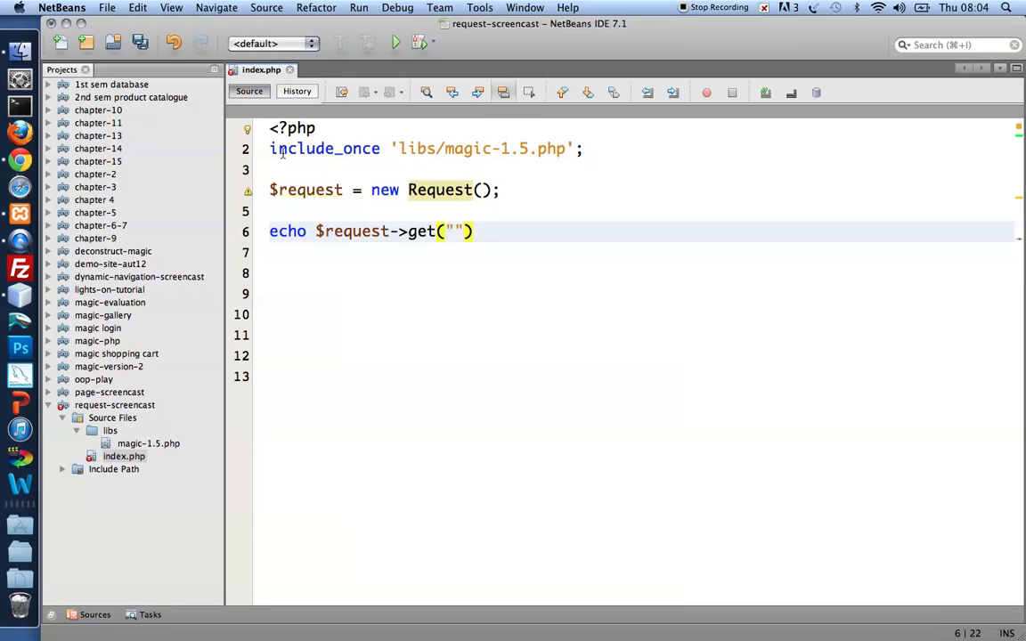
type("greeting")
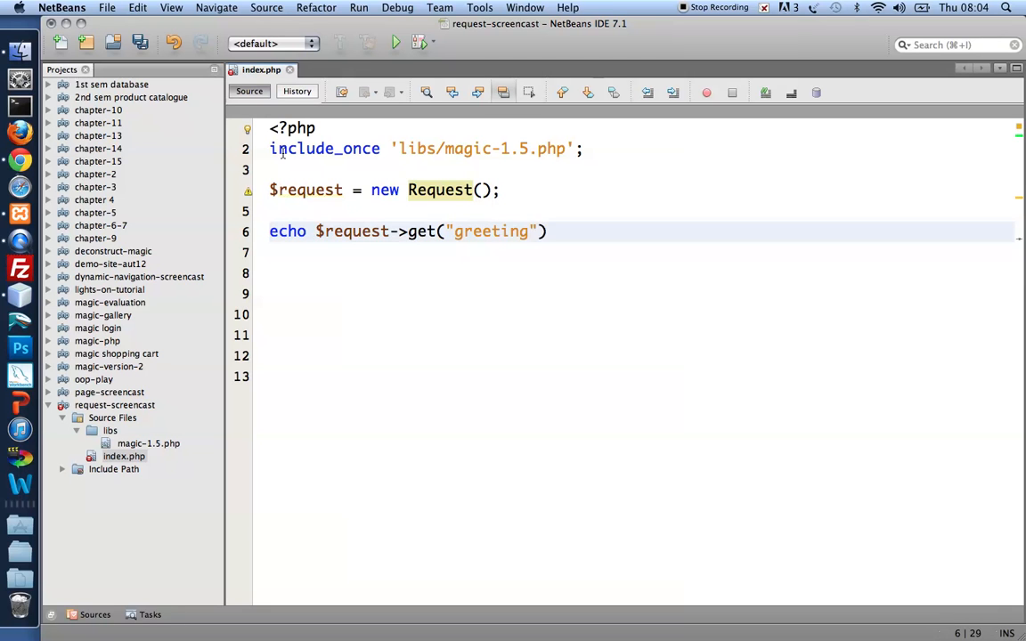
type(";")
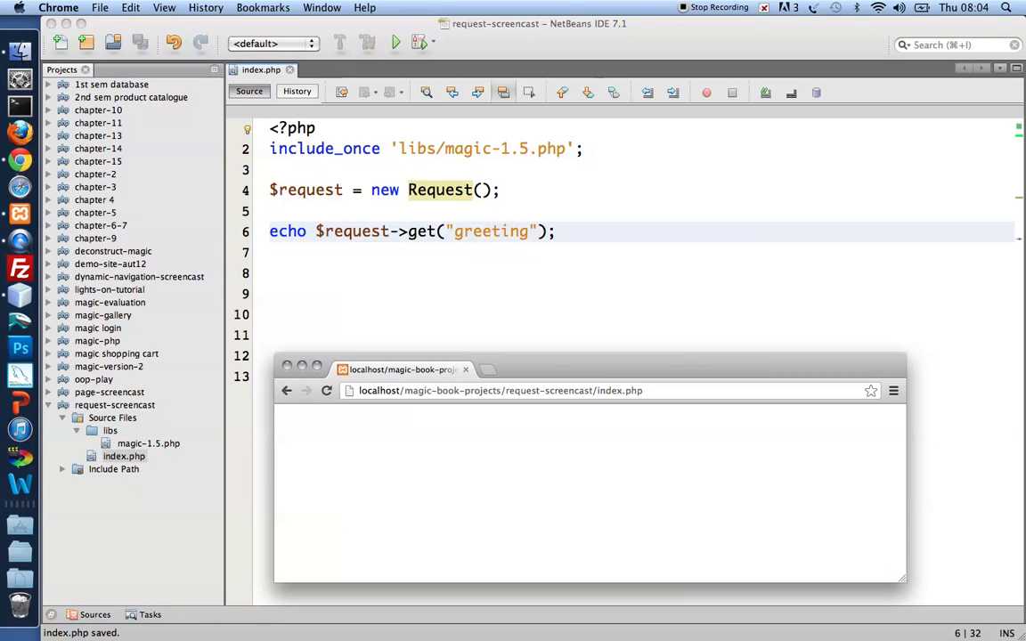
mouse_move(388, 463)
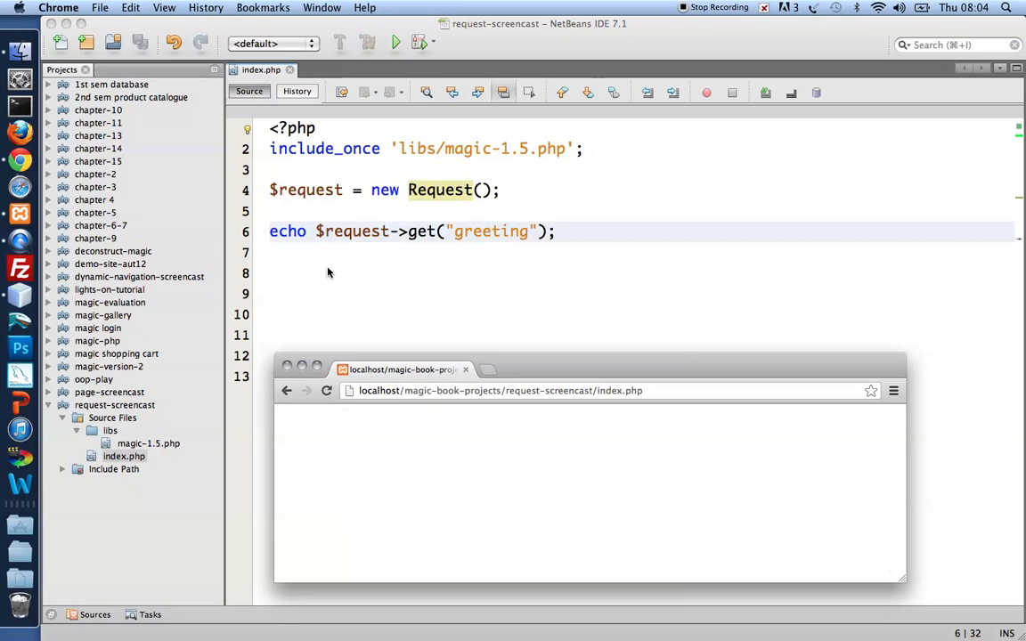
mouse_move(320, 422)
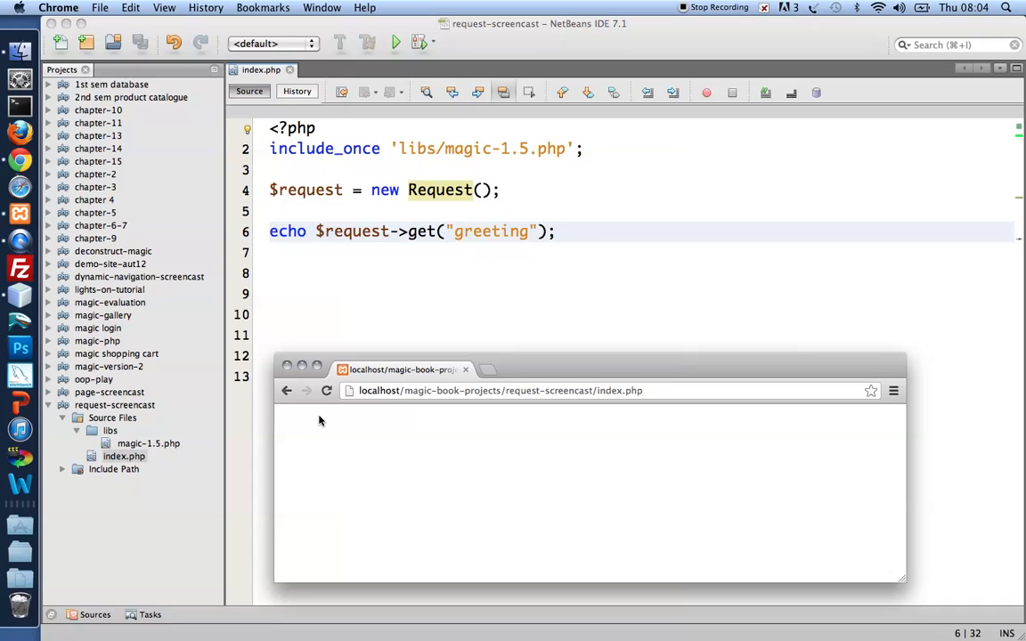
mouse_move(363, 240)
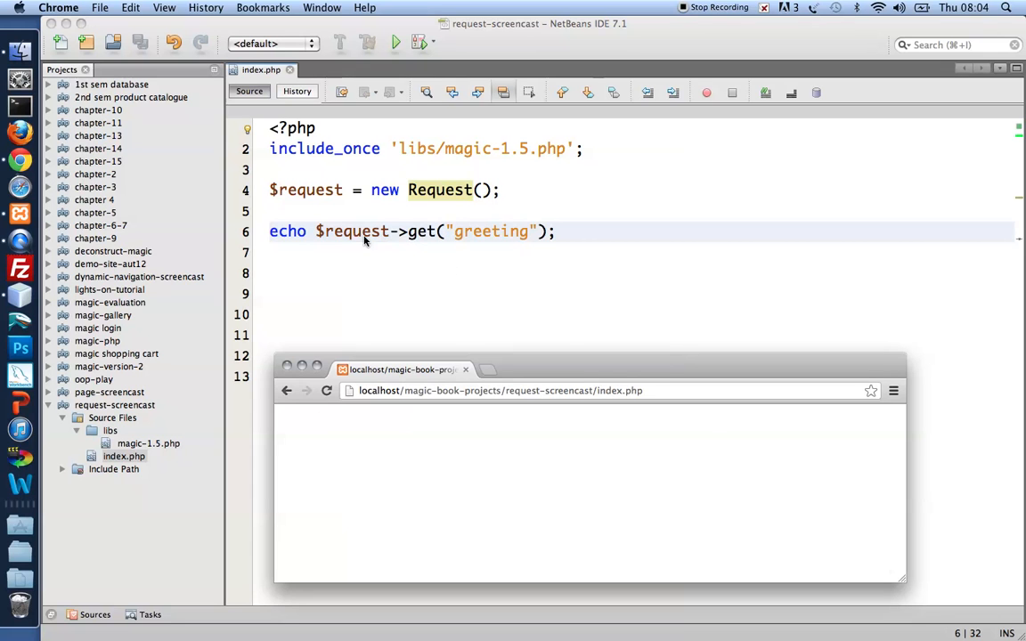
mouse_move(325, 436)
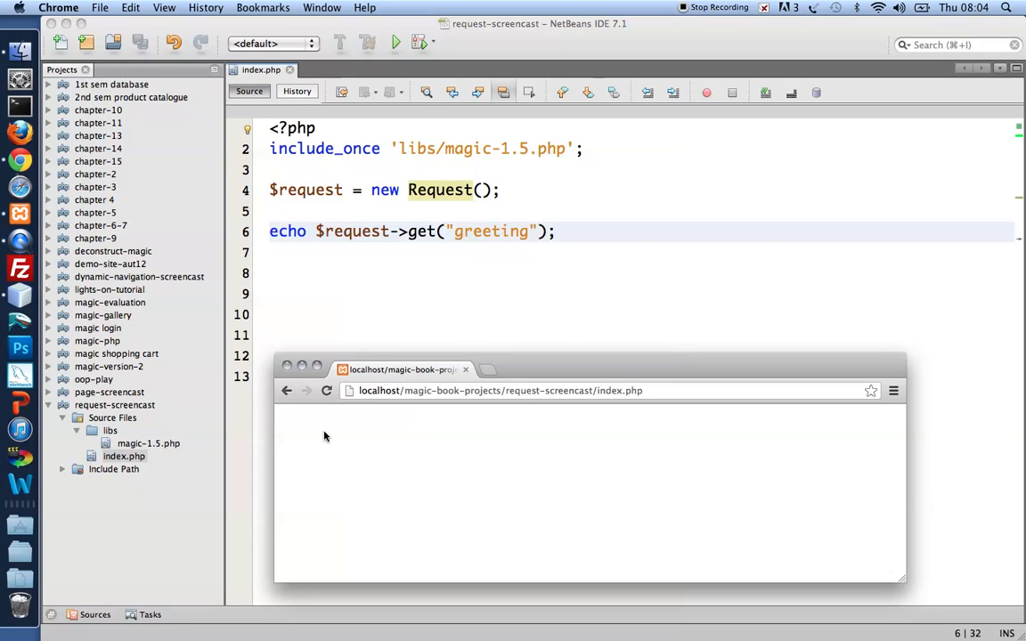
mouse_move(646, 407)
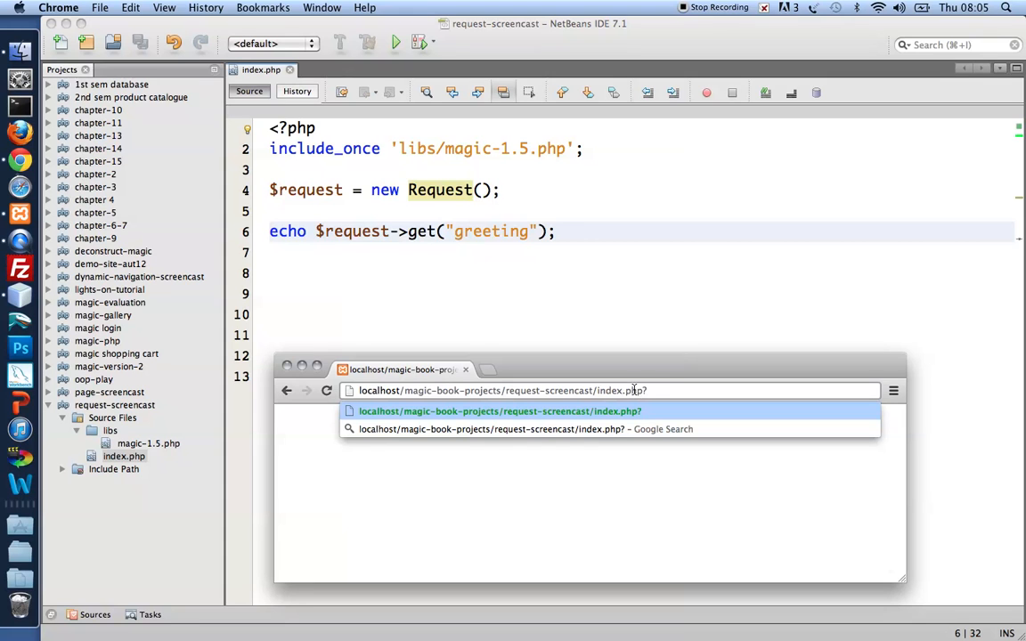
Append ?greeting=hello to the index.php URL in Chrome's address bar.
type("?greet")
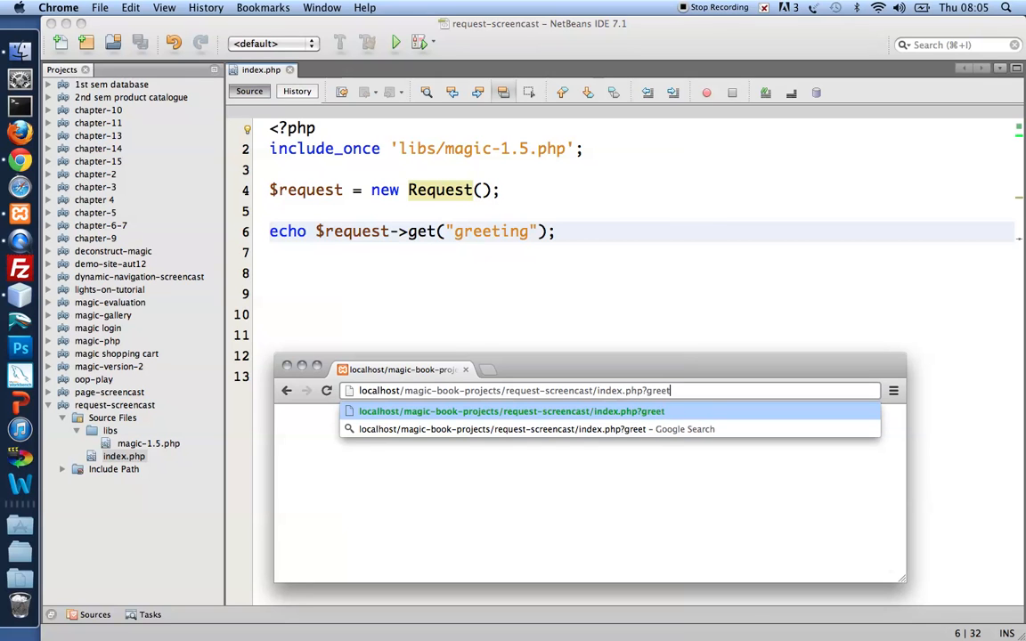
type("ing")
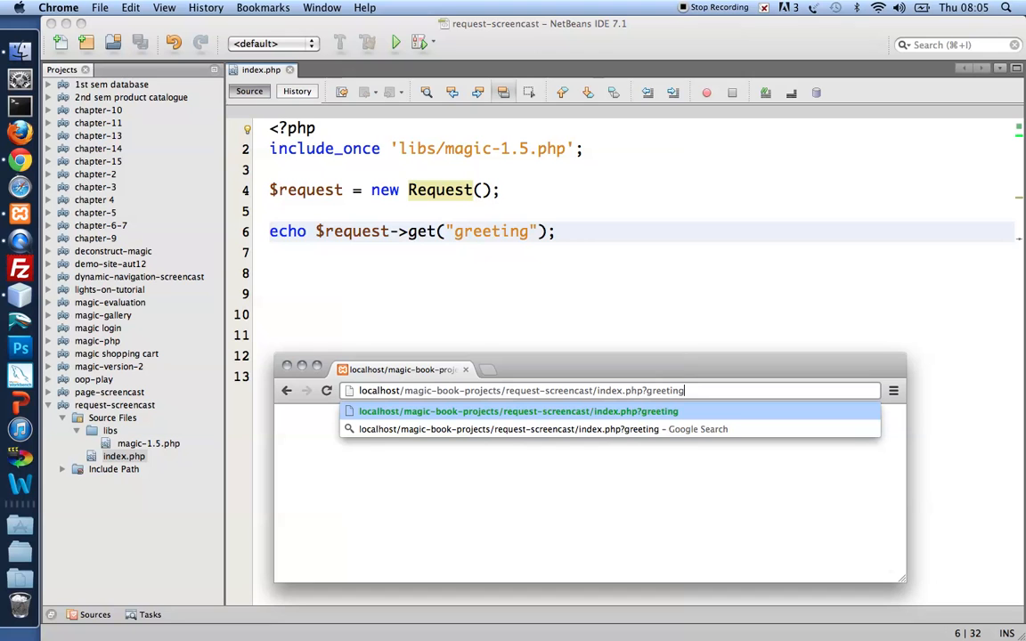
type("=hello")
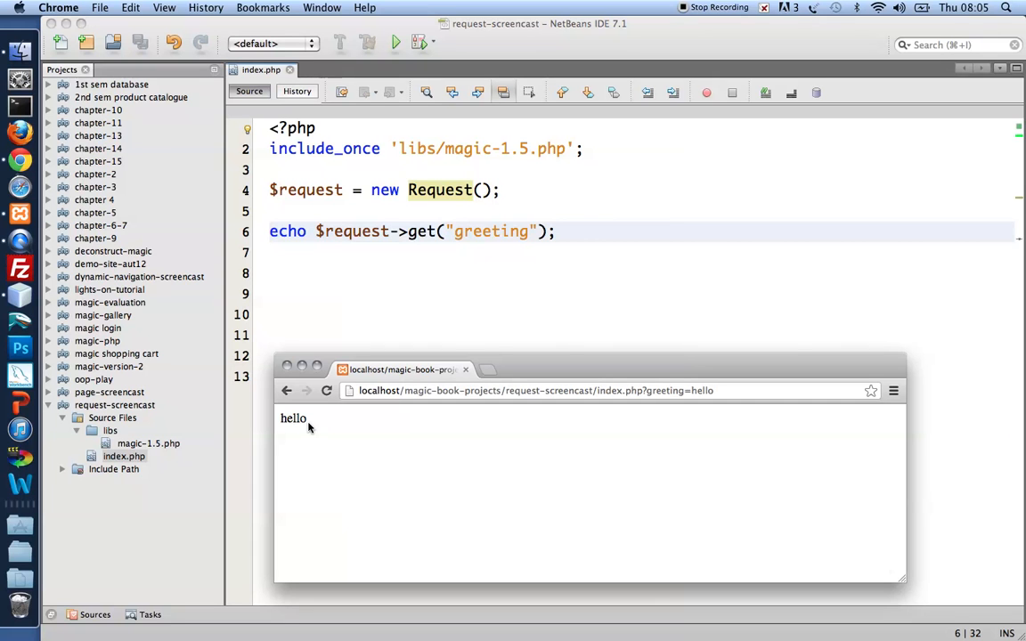
mouse_move(400, 253)
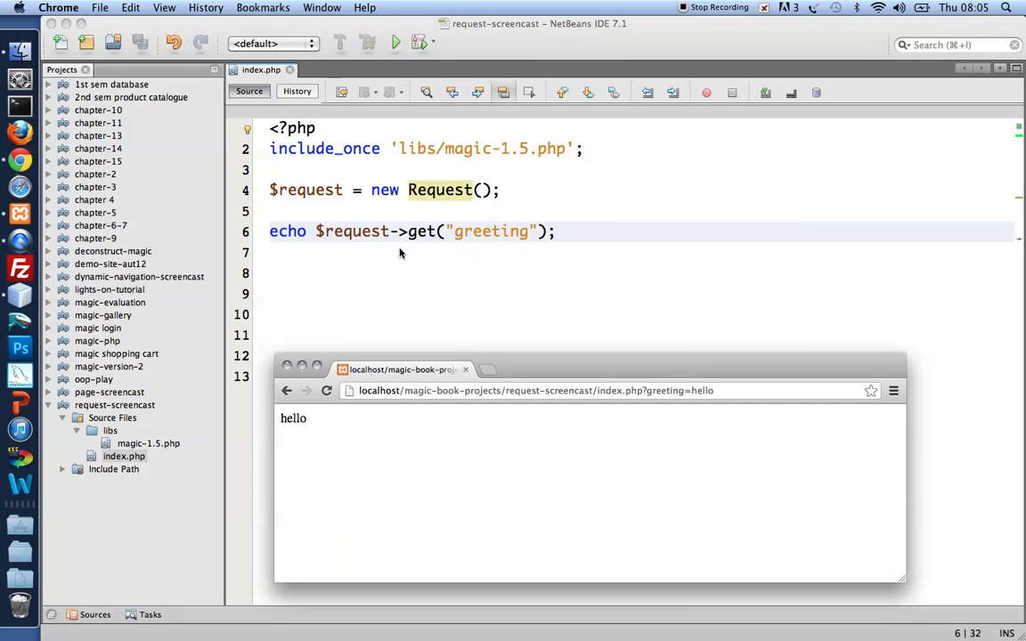
mouse_move(356, 238)
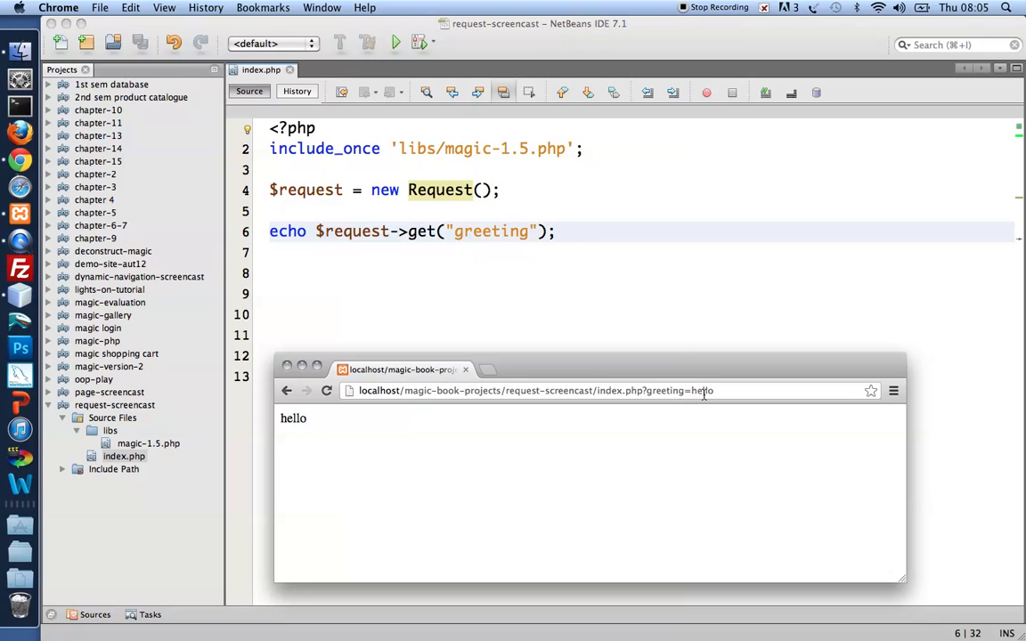
mouse_move(460, 261)
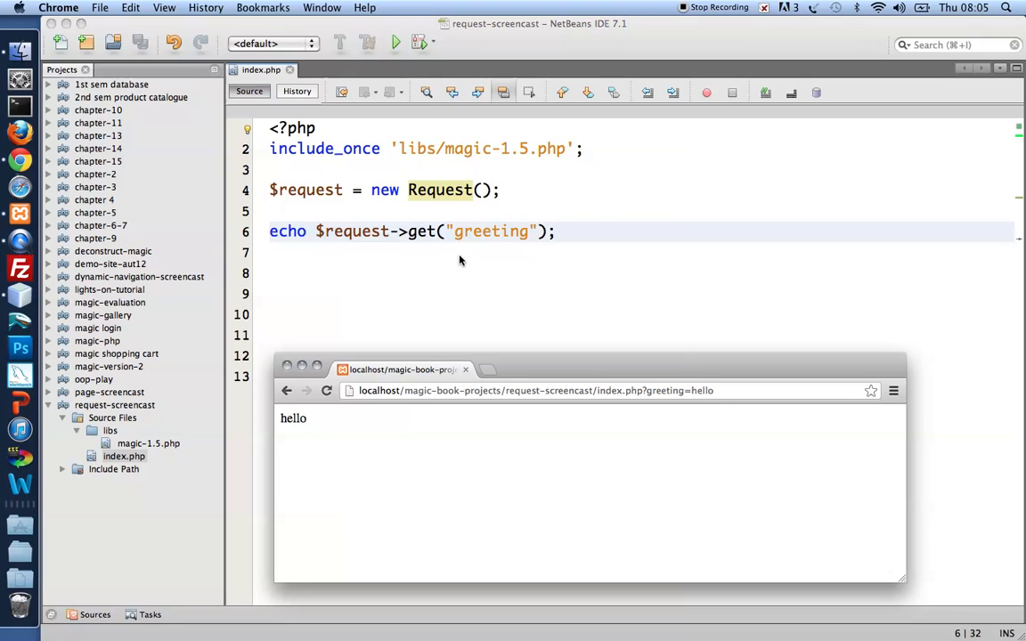
mouse_move(436, 238)
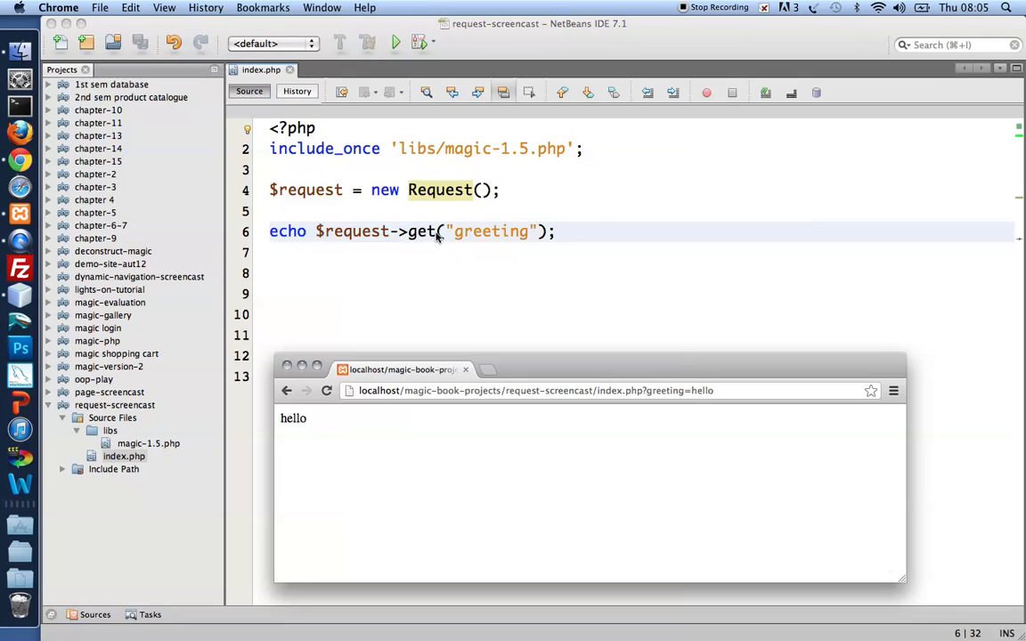
mouse_move(473, 235)
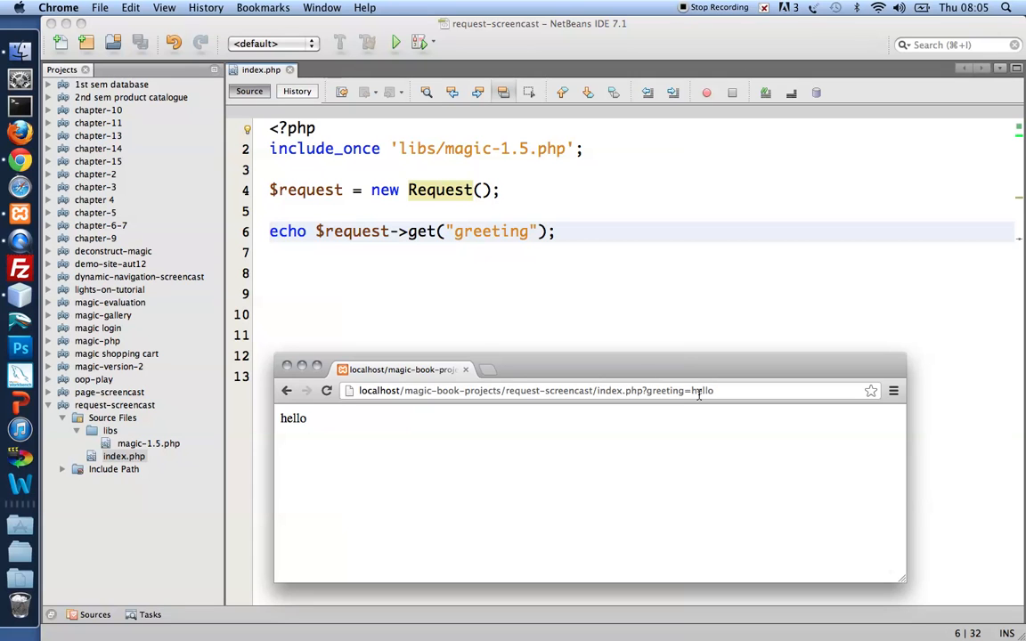
mouse_move(355, 232)
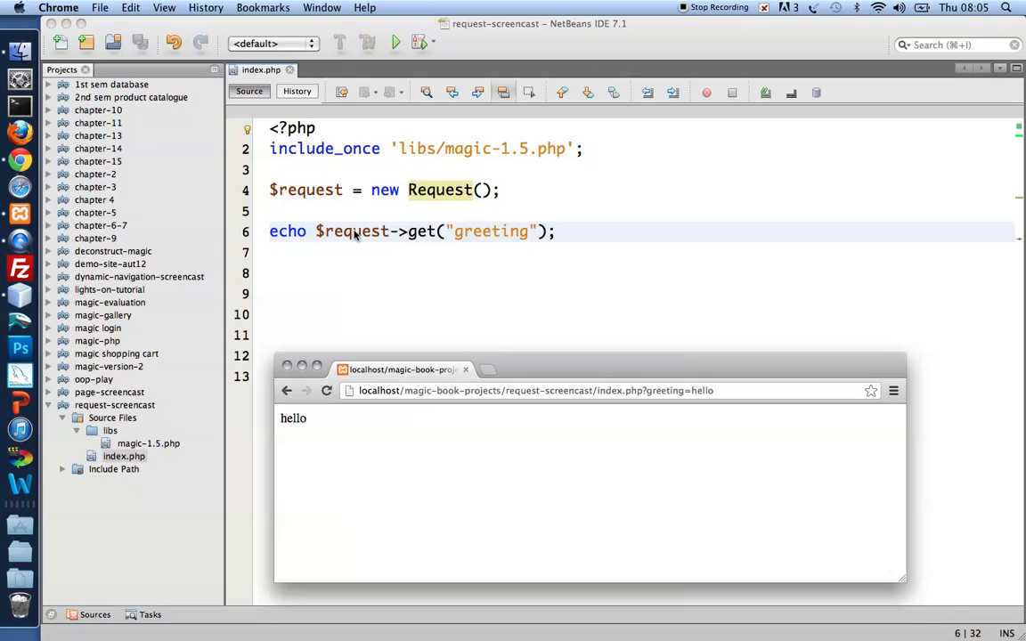
mouse_move(389, 264)
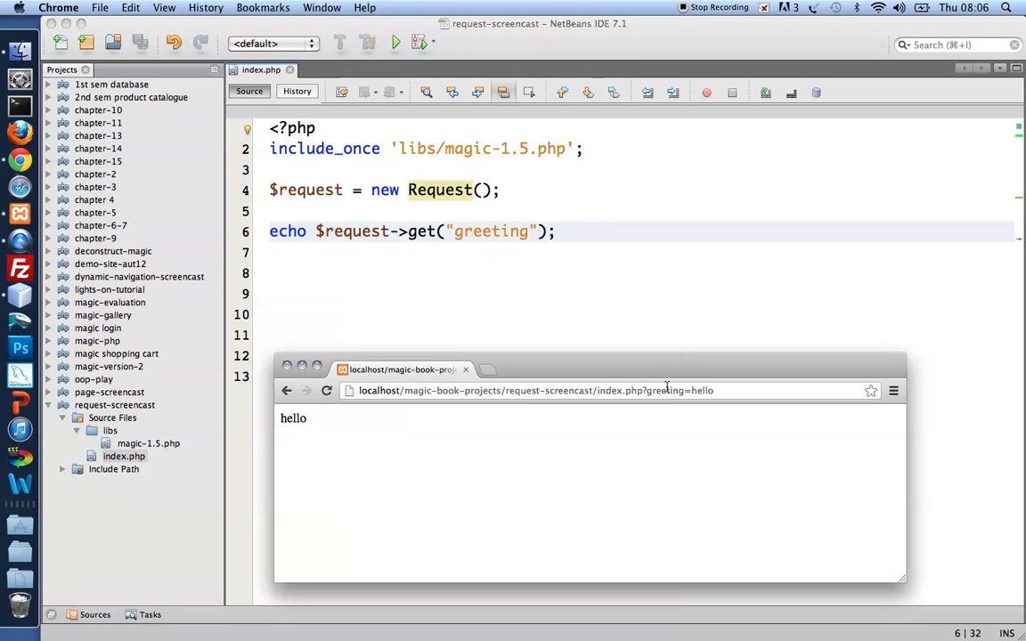
mouse_move(331, 254)
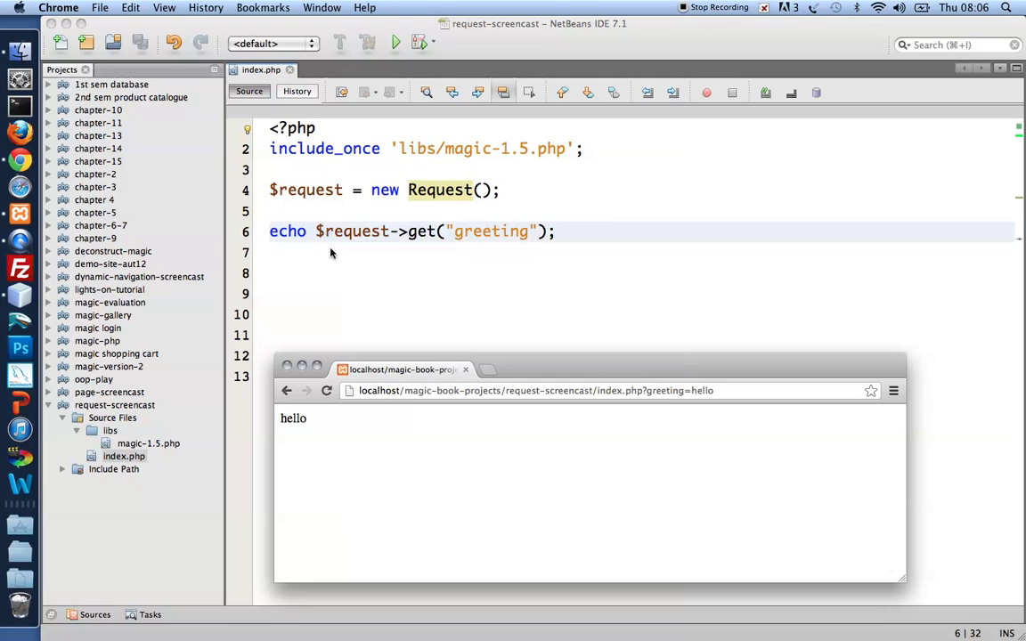
mouse_move(633, 408)
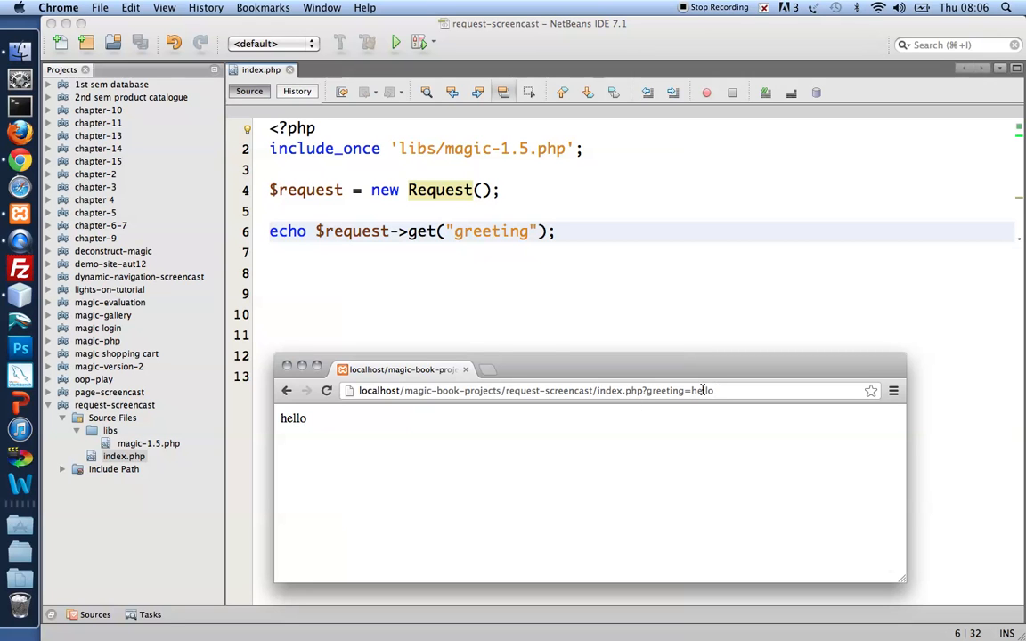
mouse_move(713, 389)
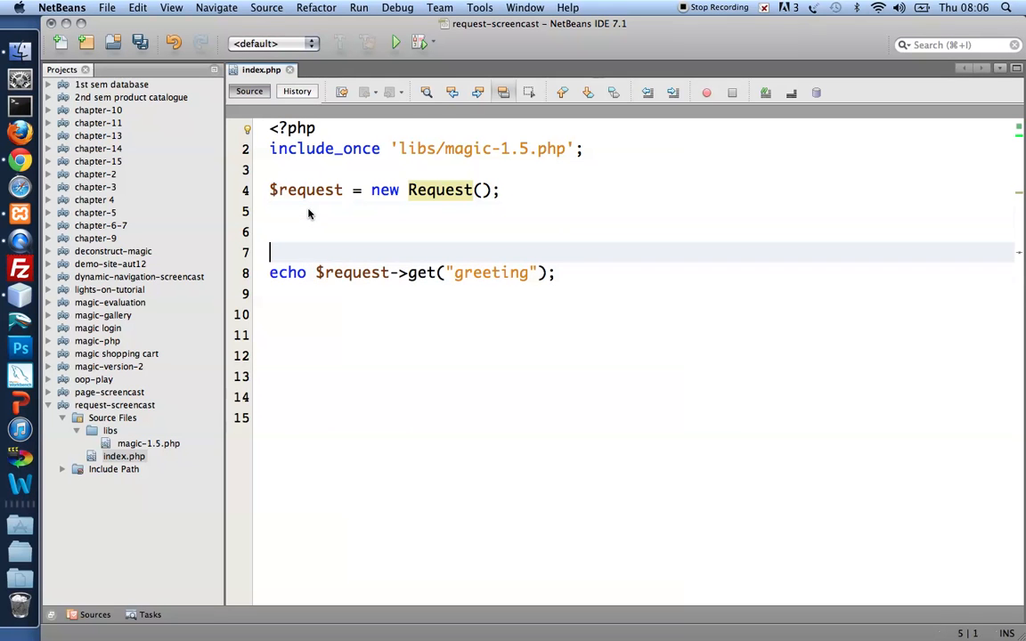
Echo a paragraph containing an anchor with the text 'say hello'.
type("echo")
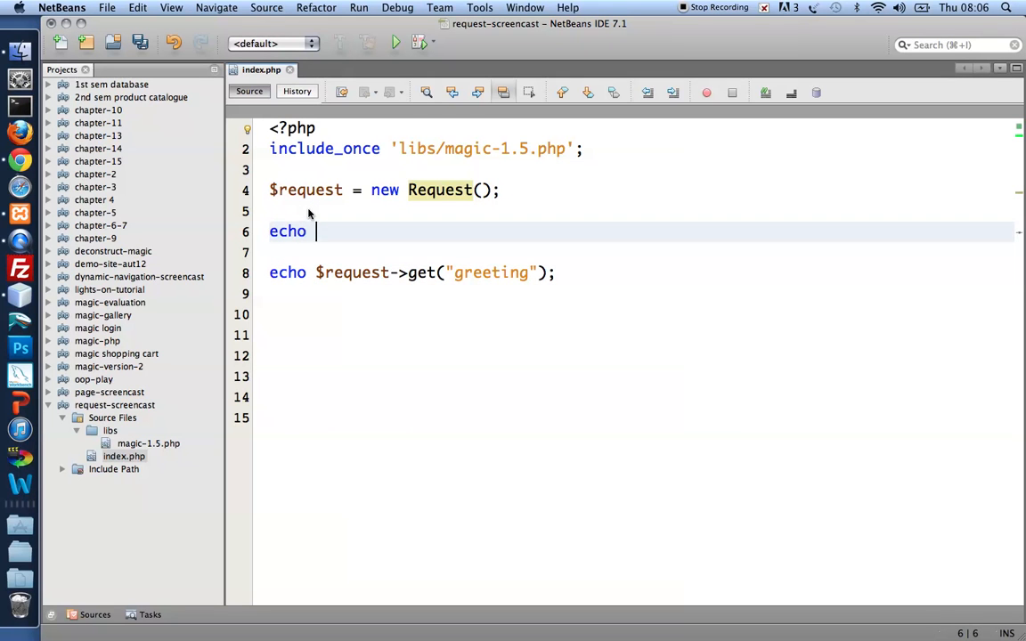
type("'';")
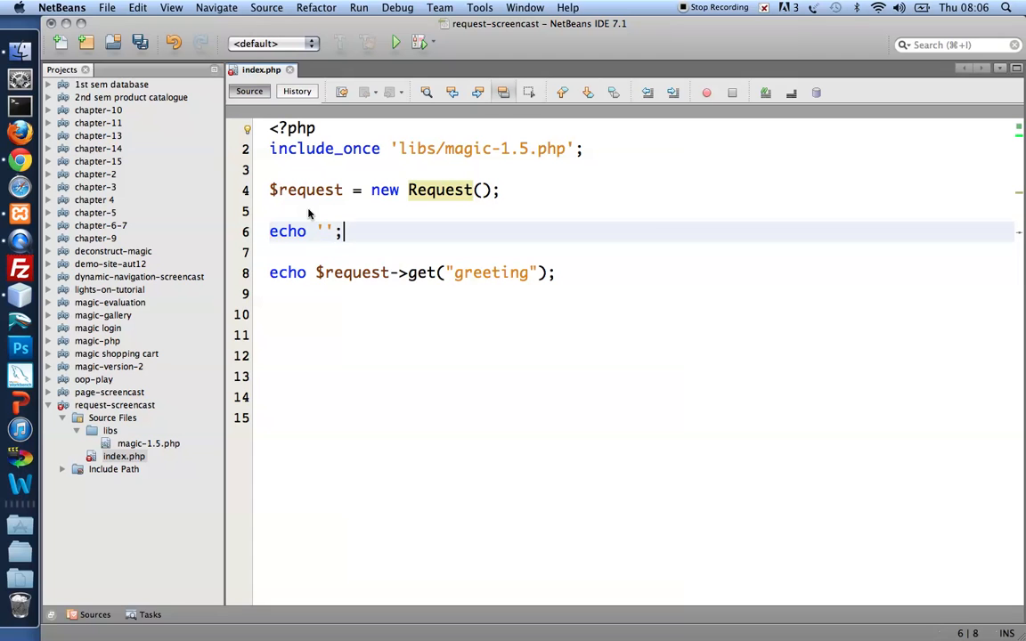
type("<p>")
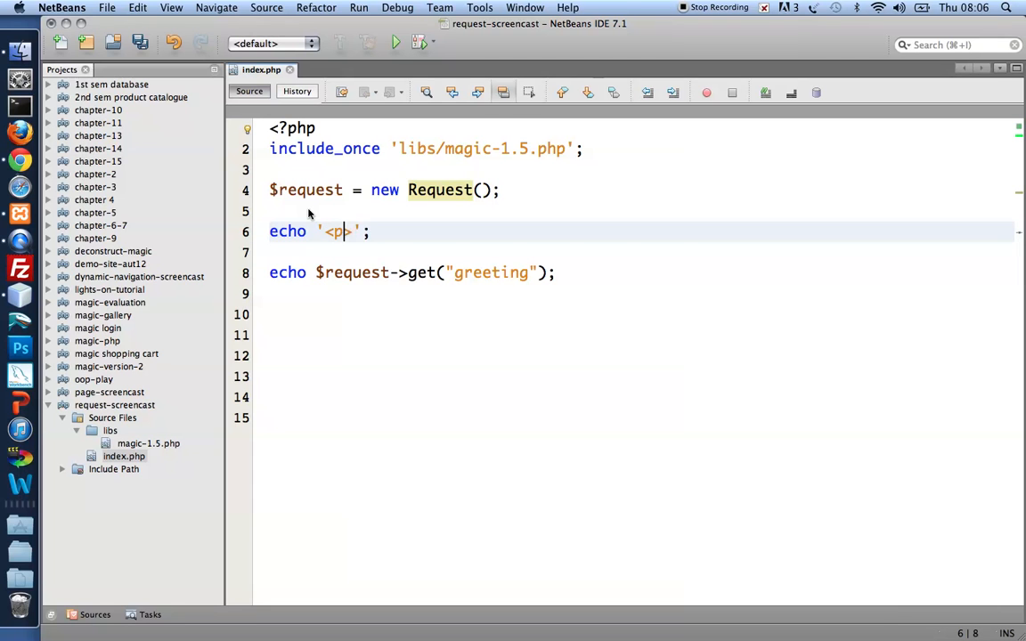
type("</>")
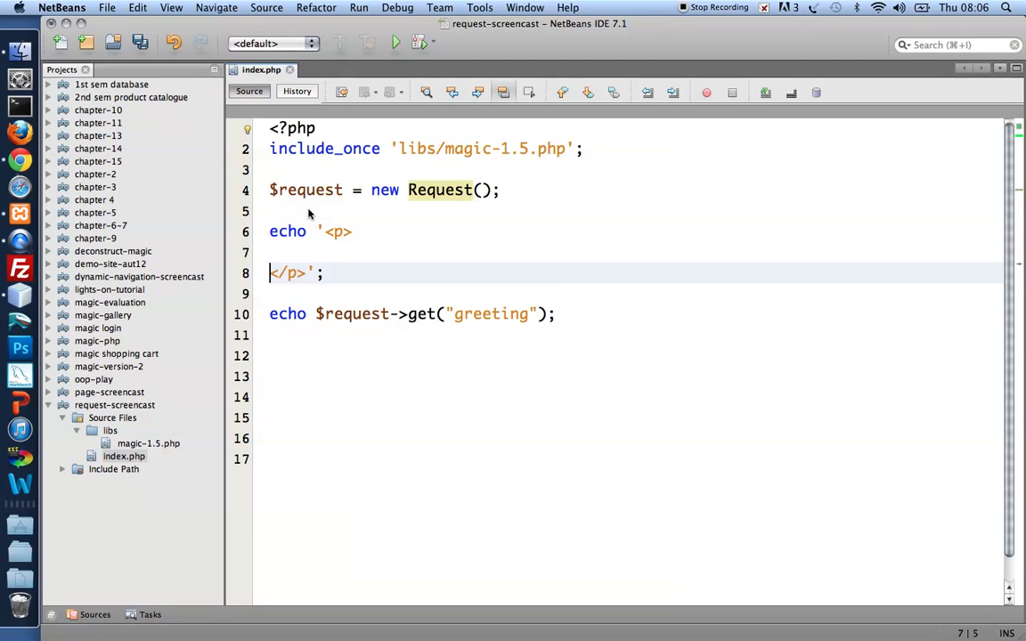
type("<a>")
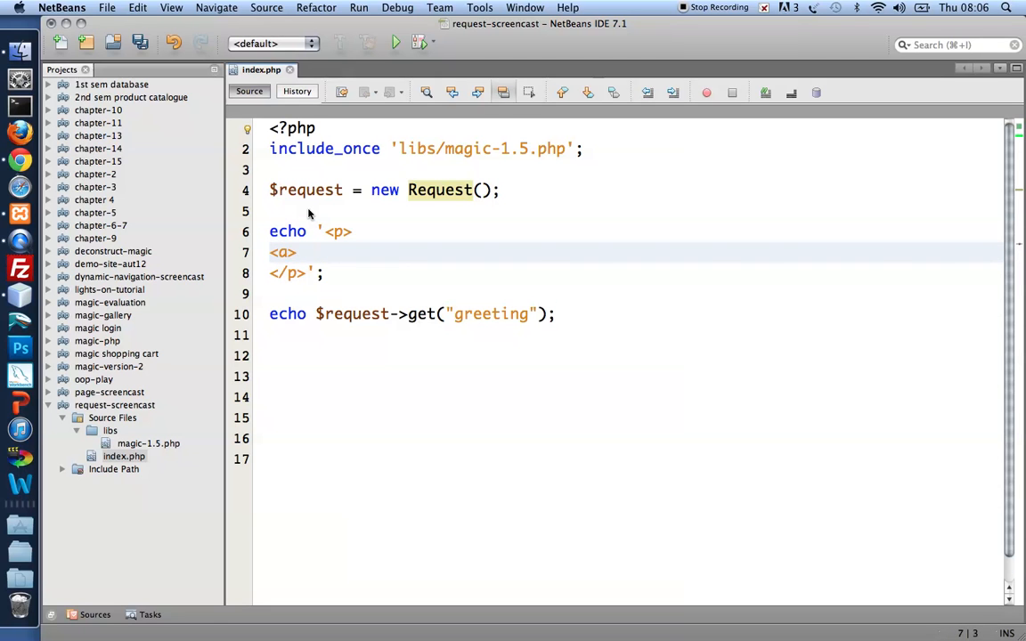
type("</>")
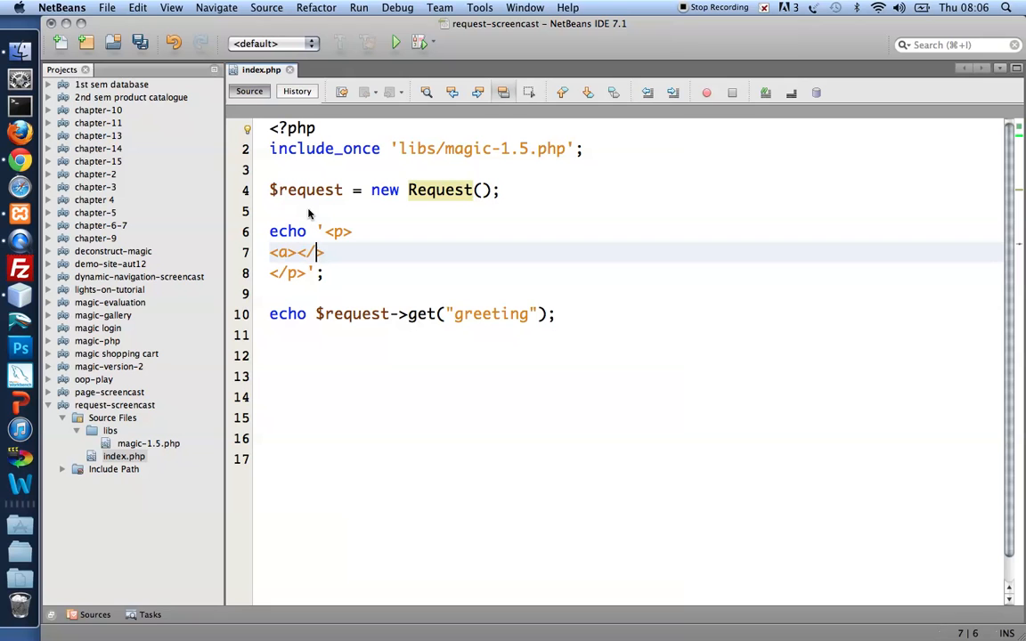
type("a")
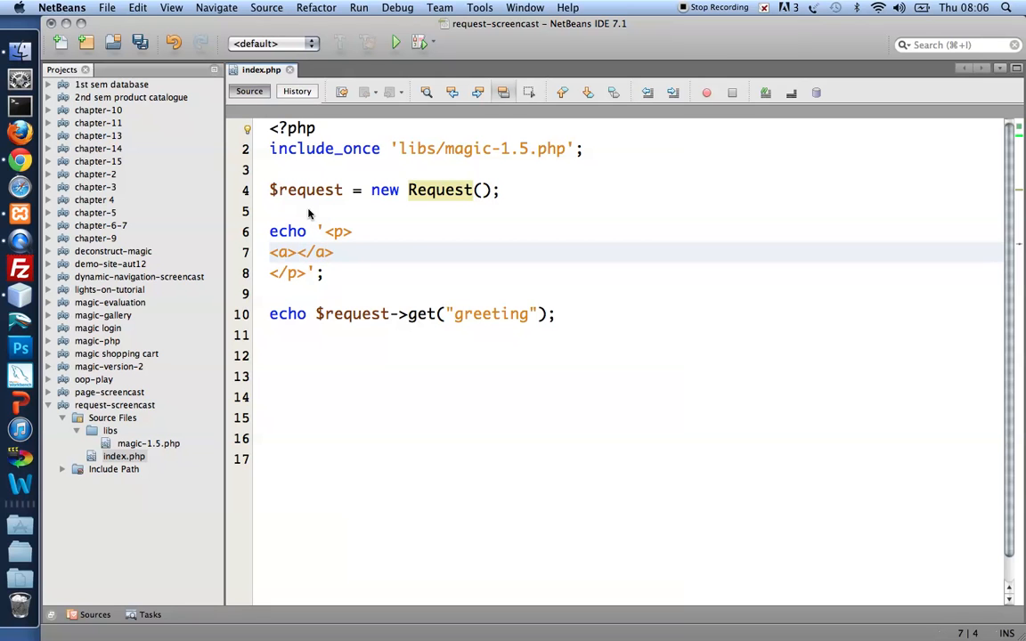
type("say hello")
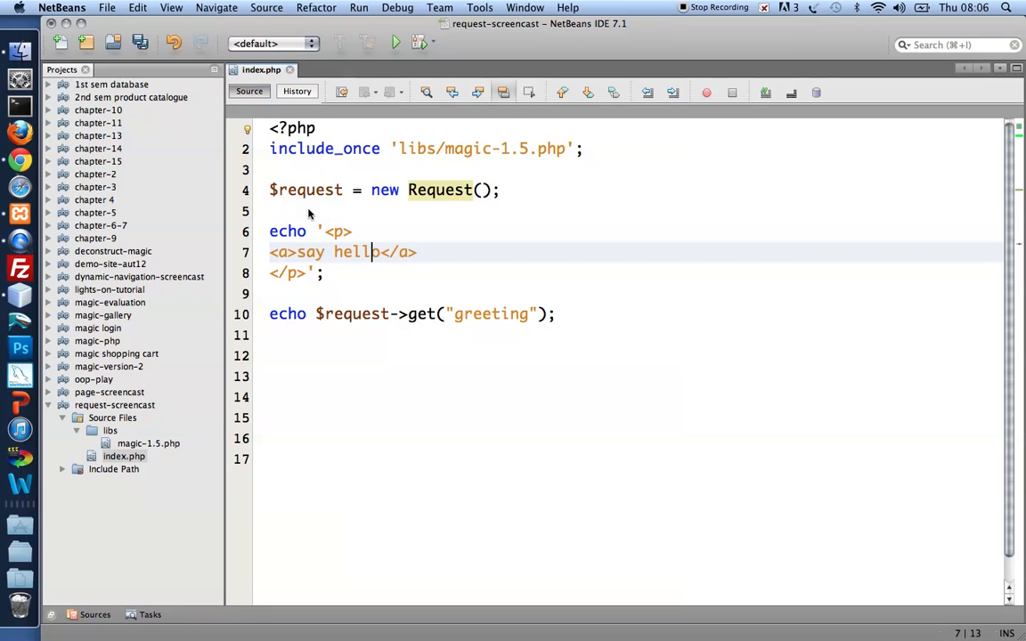
Give the anchor href="index.php?greeting=hello".
type("h")
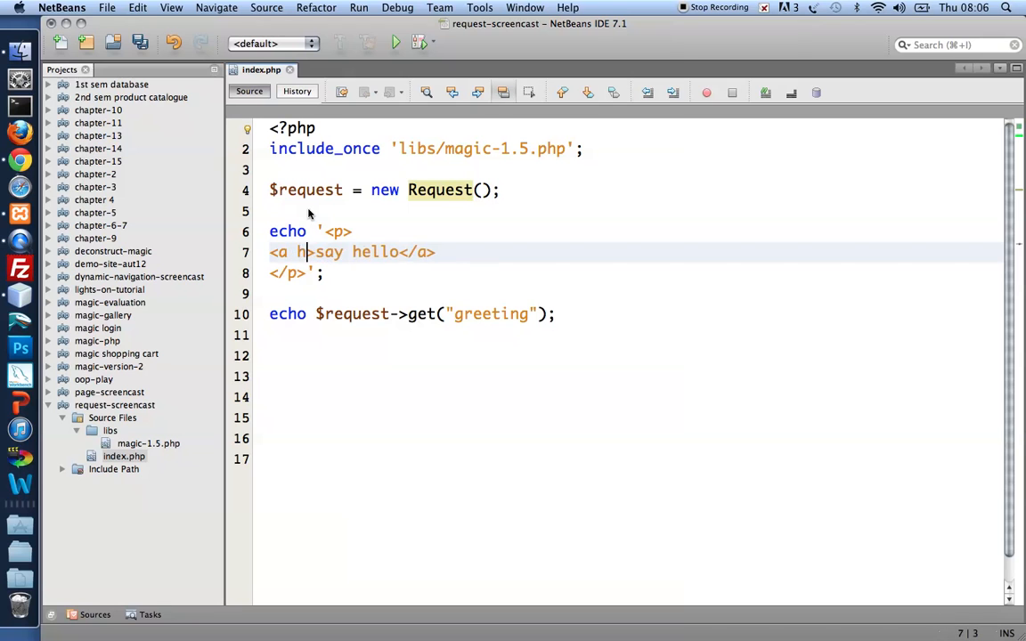
type("ref=\"")
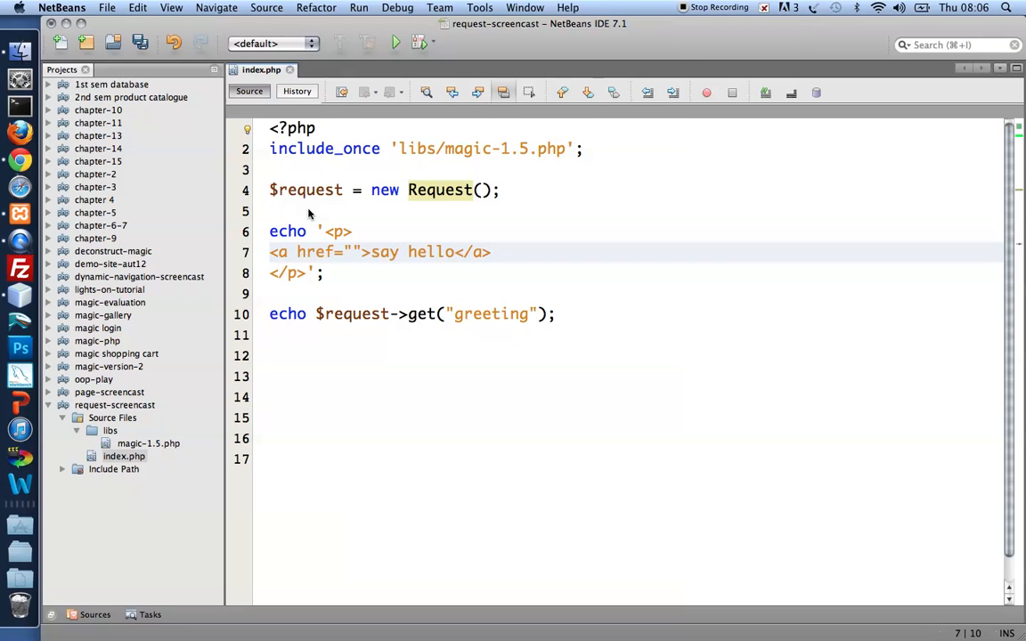
type("index.p")
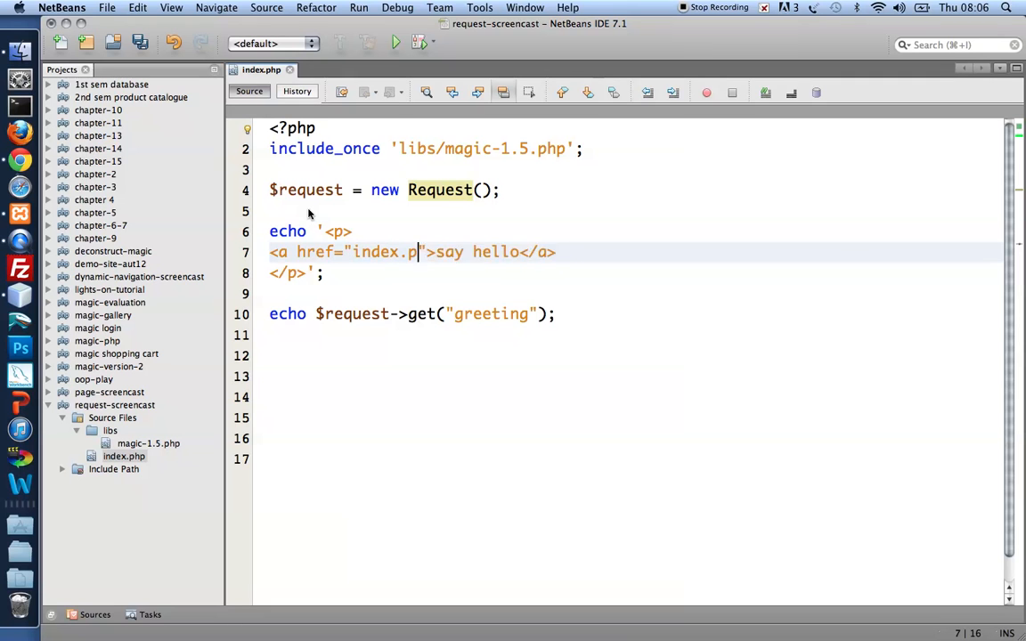
type("hp?")
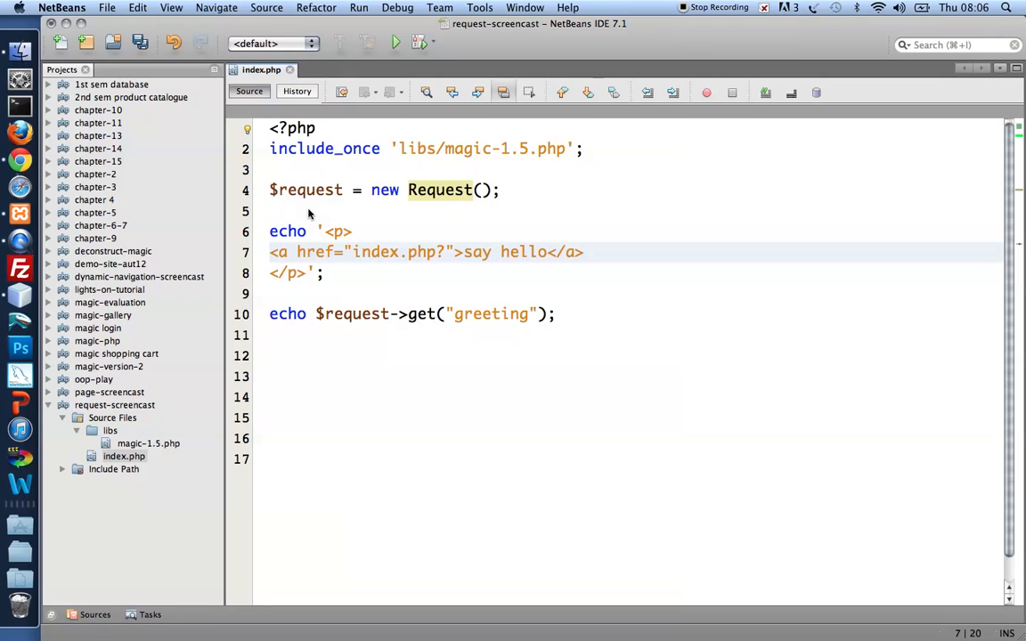
type("greeting")
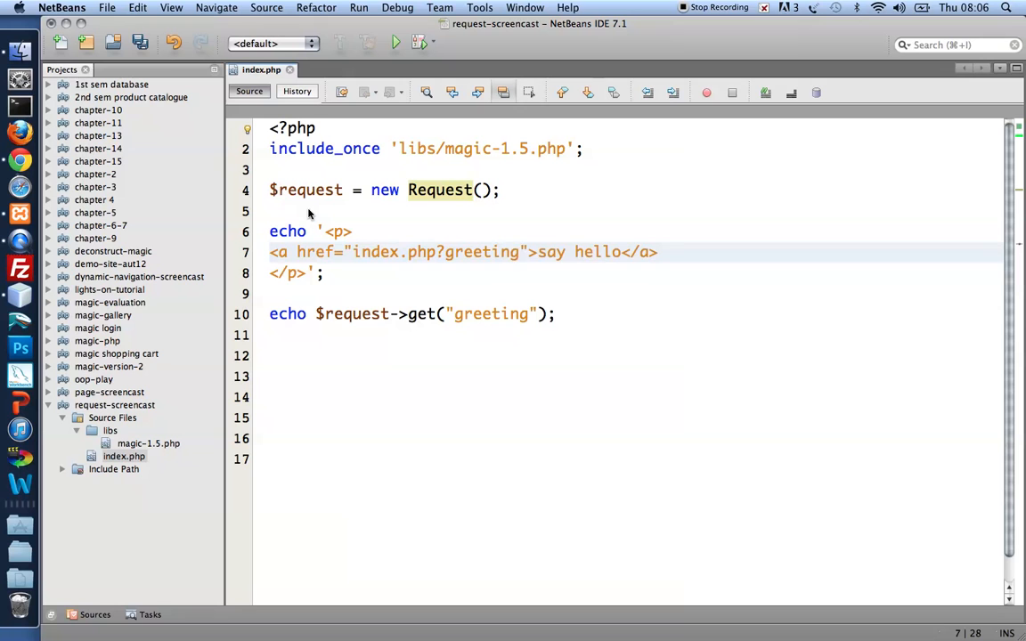
type("=he")
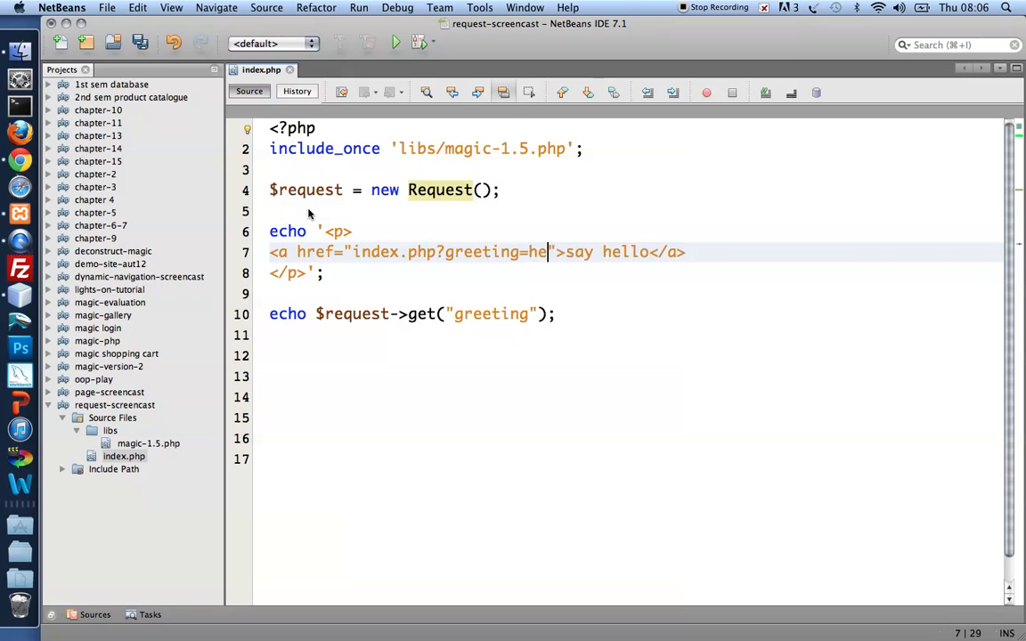
type("llo")
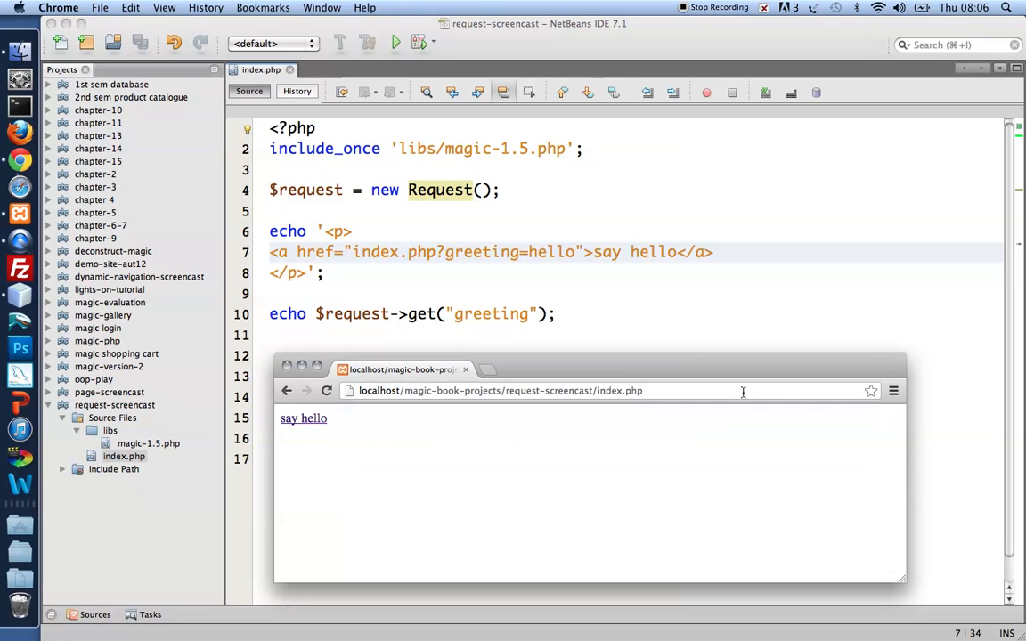
mouse_move(437, 450)
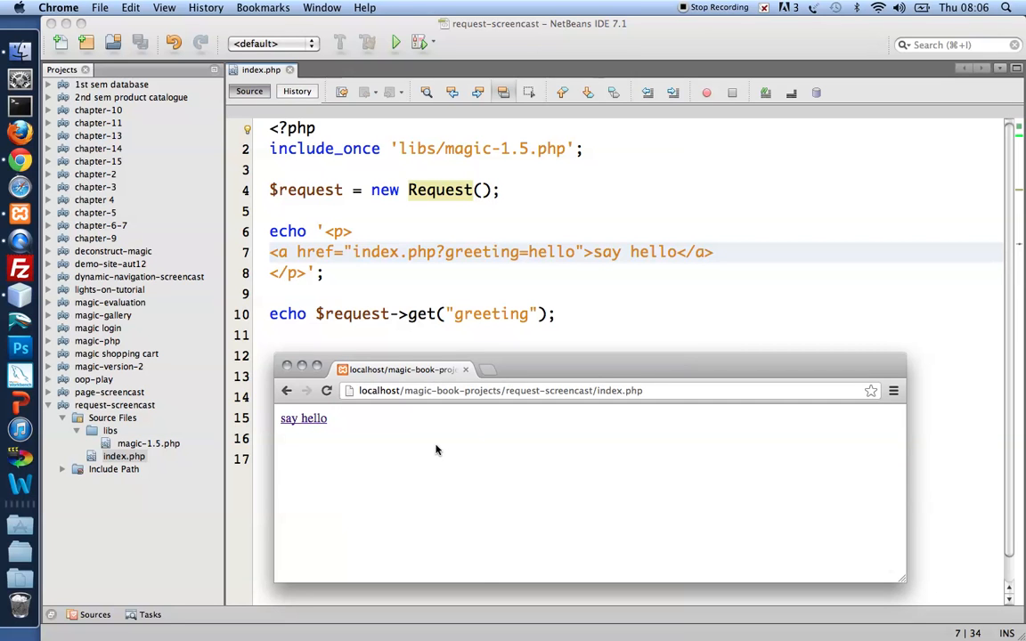
mouse_move(304, 418)
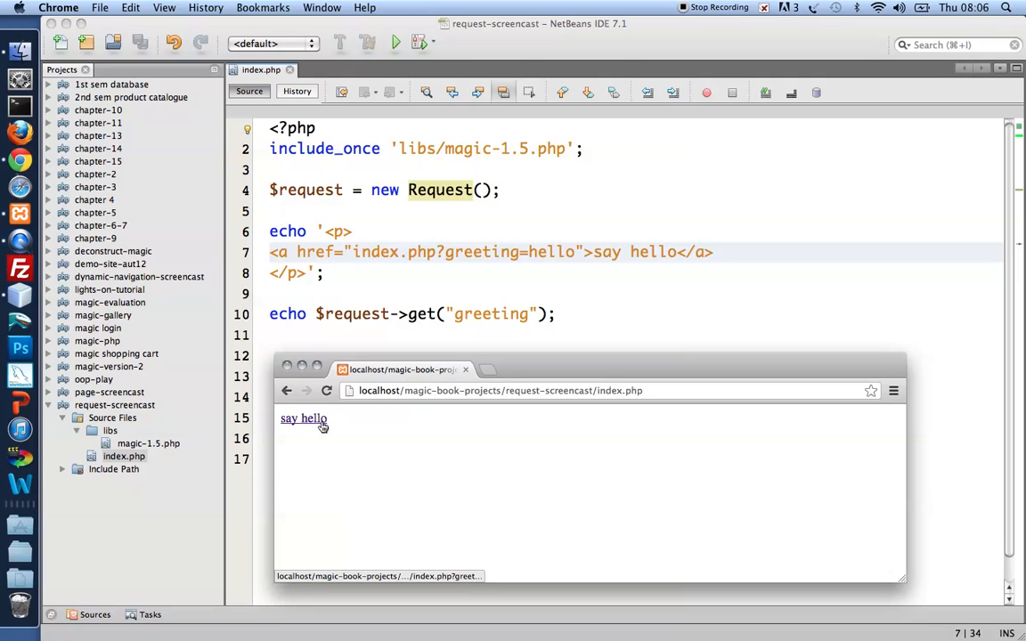
mouse_move(614, 256)
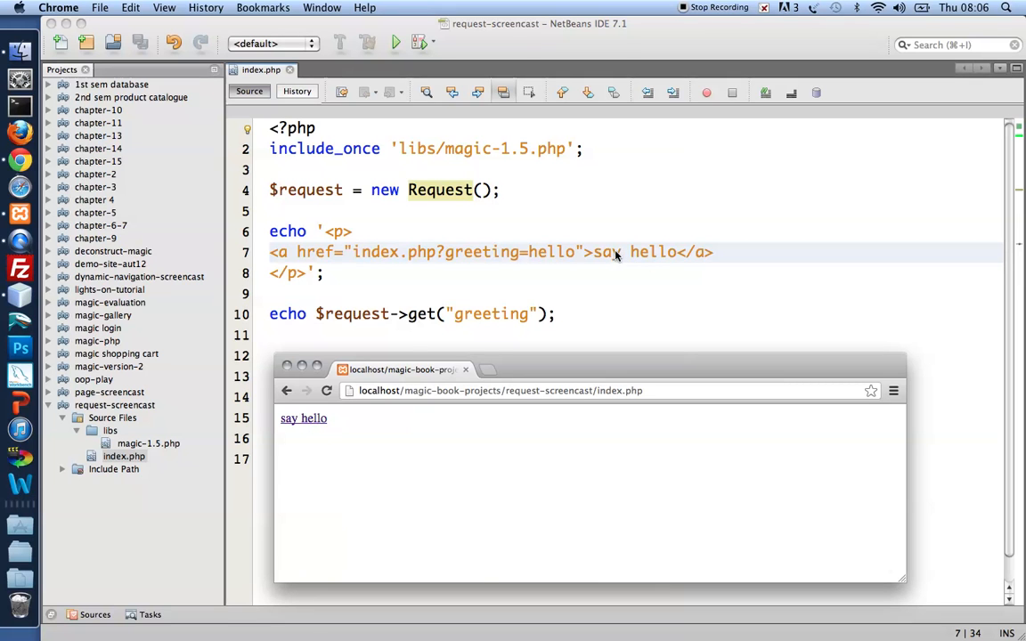
mouse_move(304, 418)
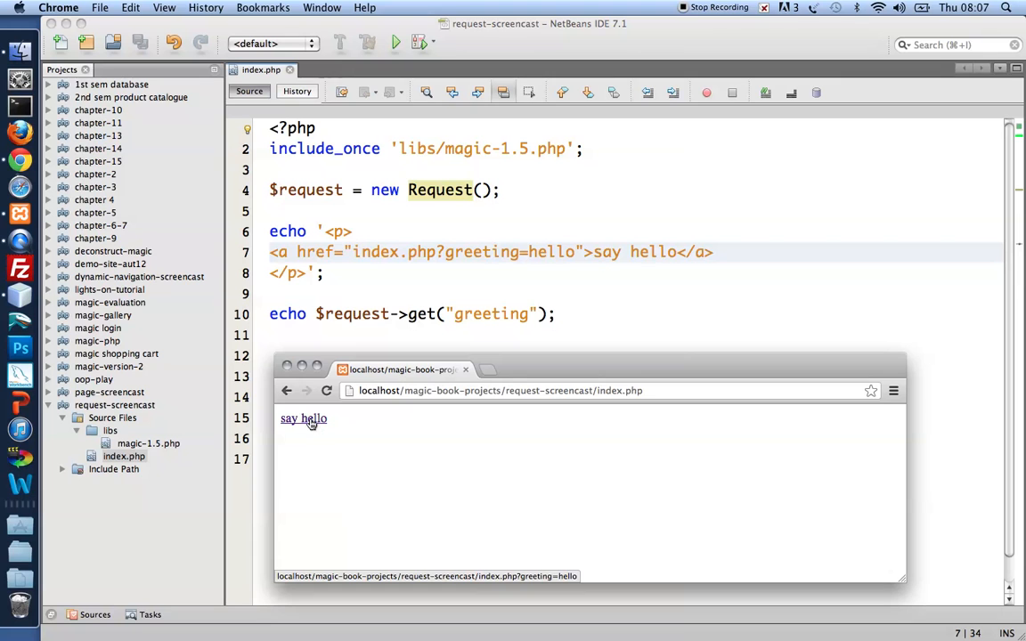
mouse_move(411, 265)
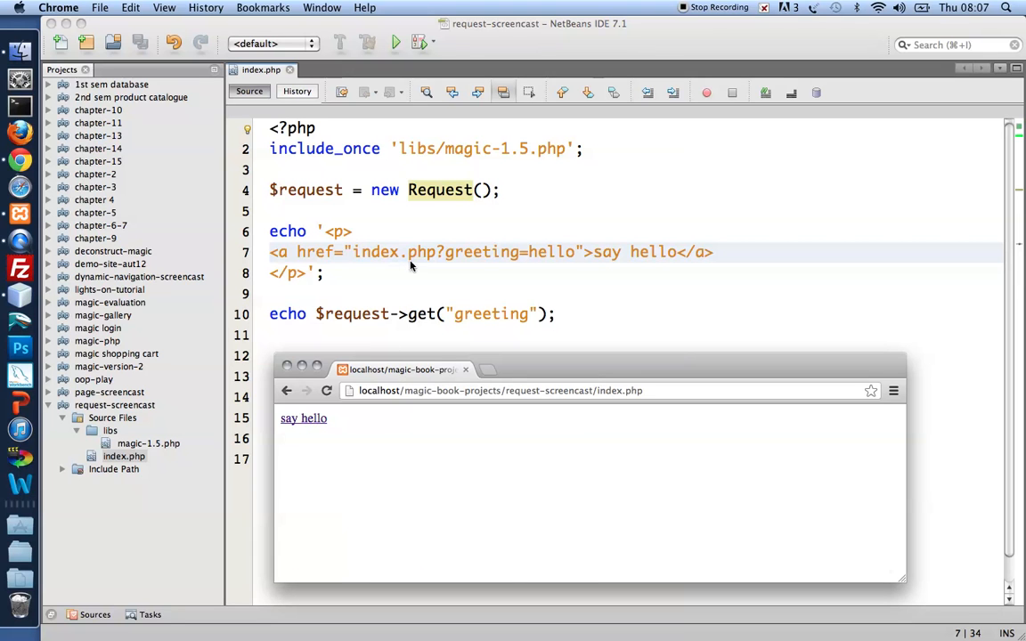
mouse_move(486, 259)
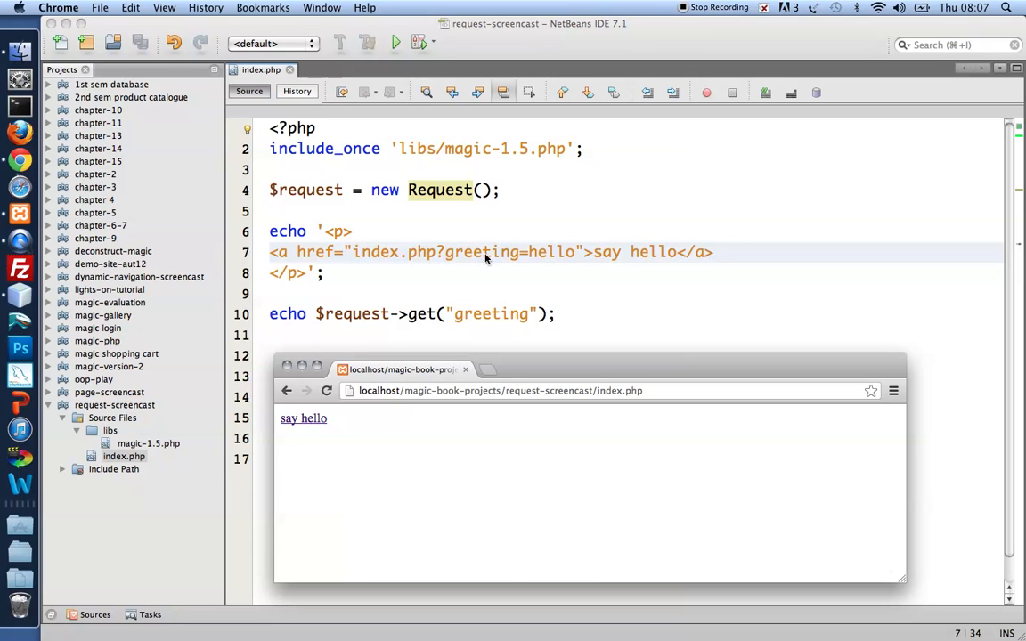
mouse_move(304, 418)
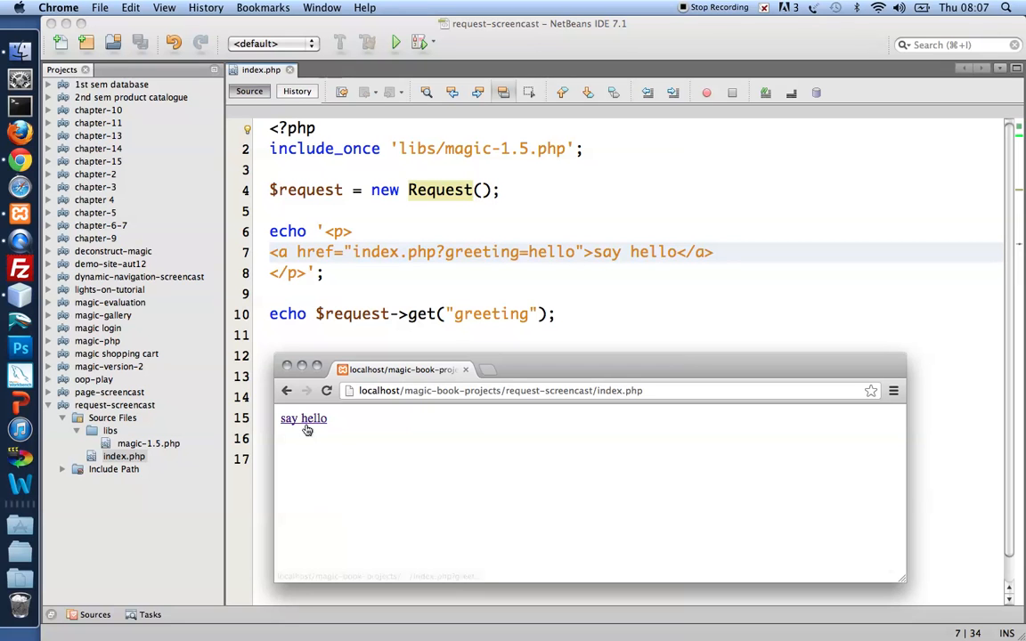
Follow the 'say hello' link in Chrome to load index.php?greeting=hello.
left_click(303, 418)
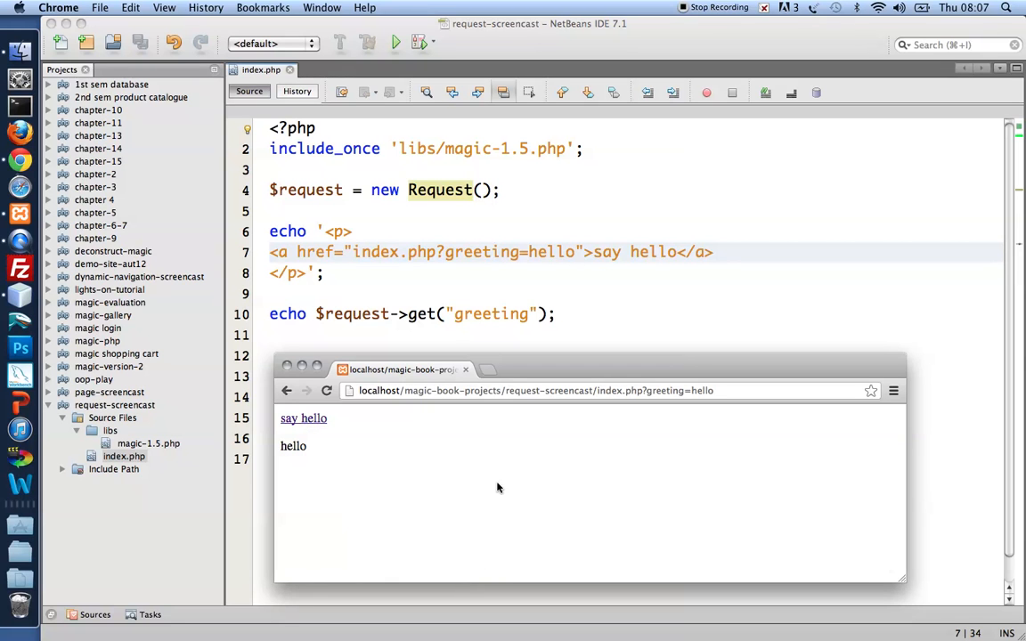
mouse_move(280, 319)
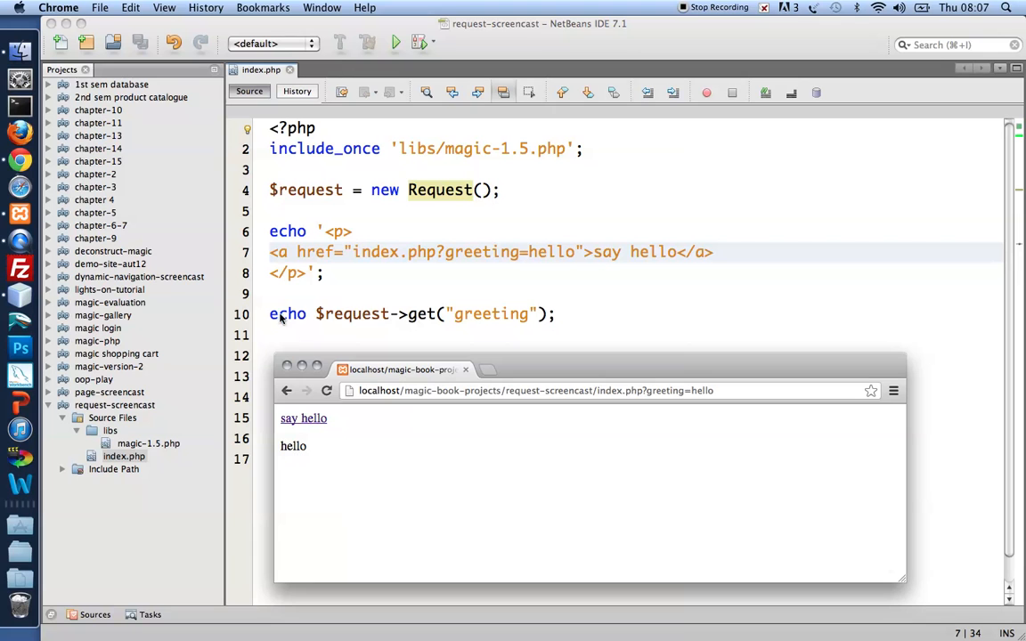
mouse_move(307, 458)
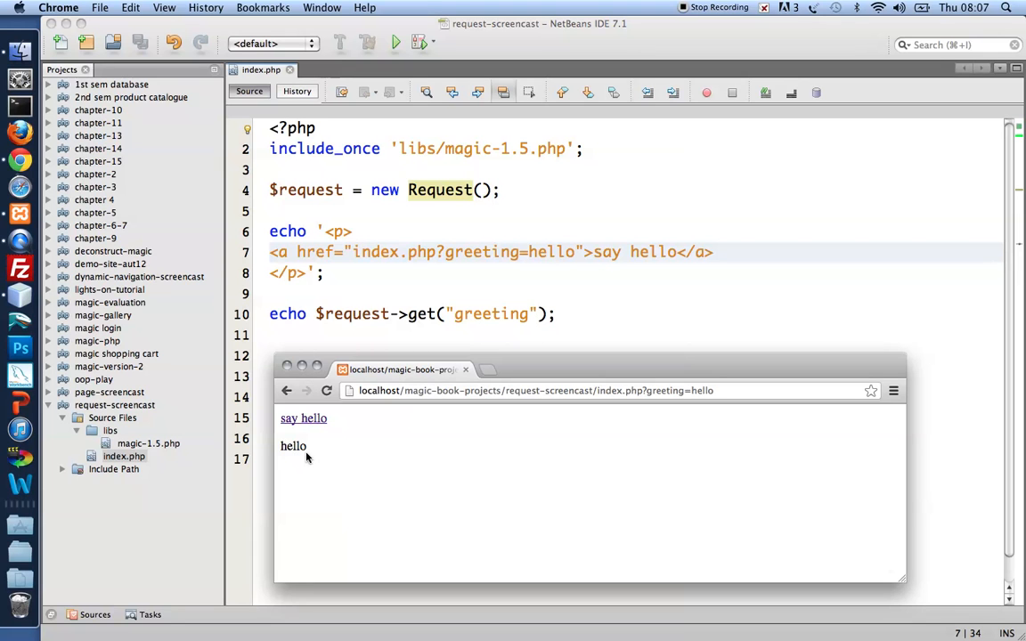
mouse_move(626, 399)
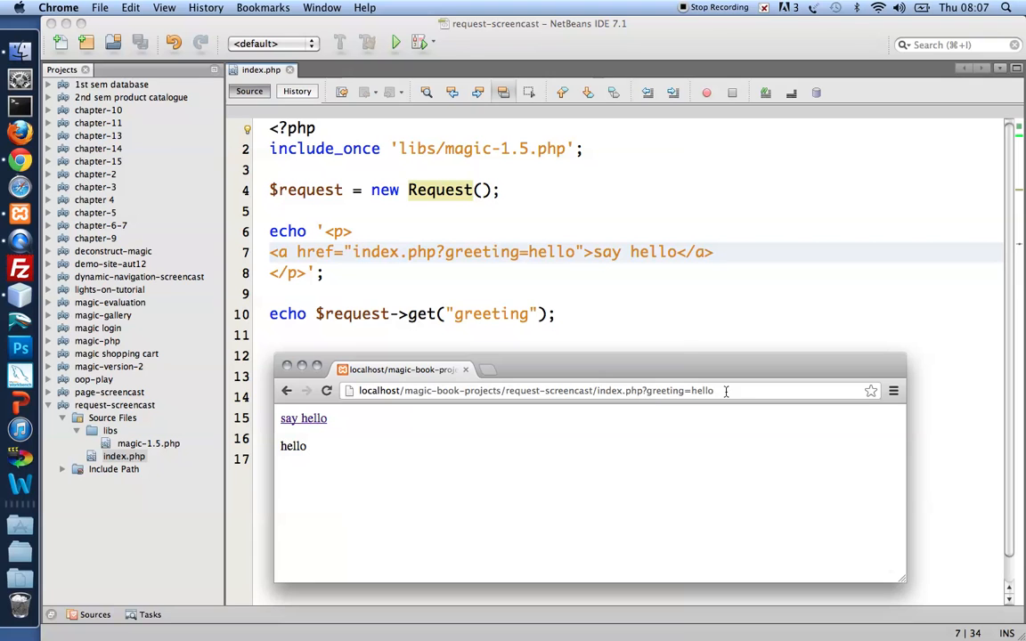
mouse_move(707, 390)
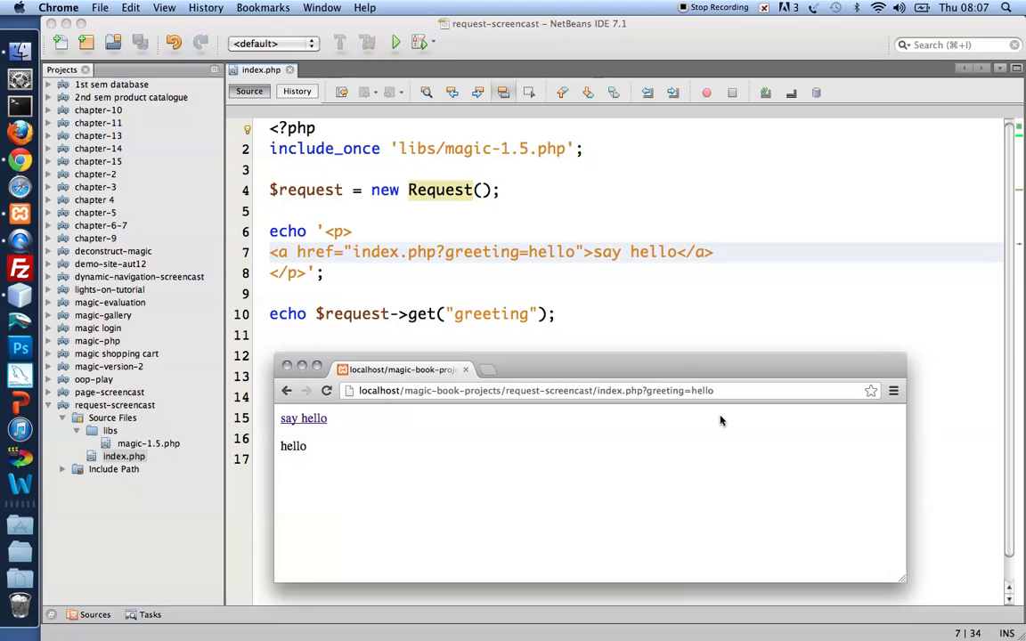
mouse_move(386, 454)
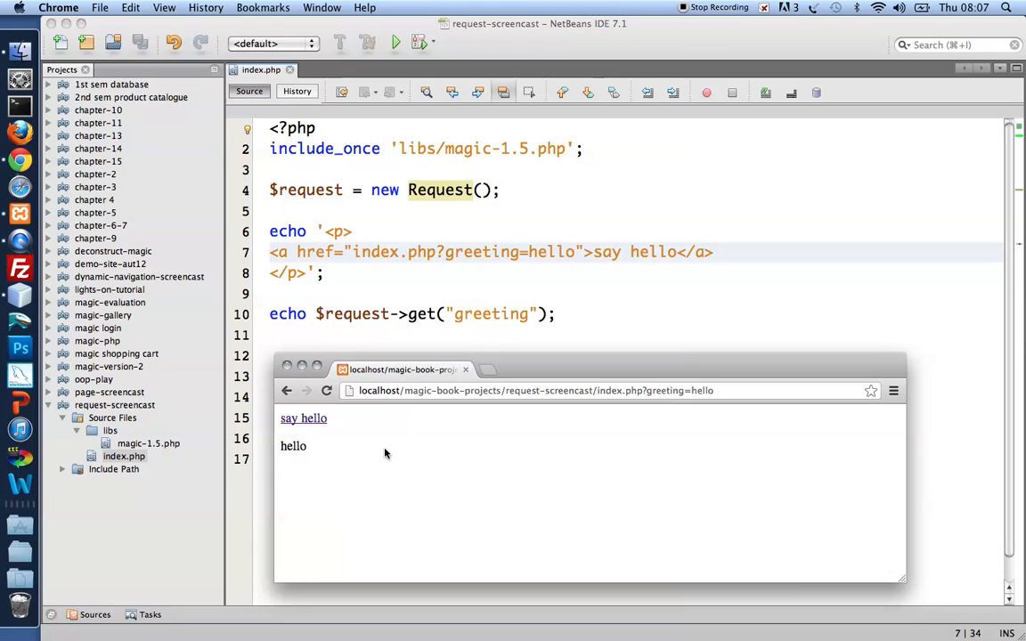
mouse_move(334, 464)
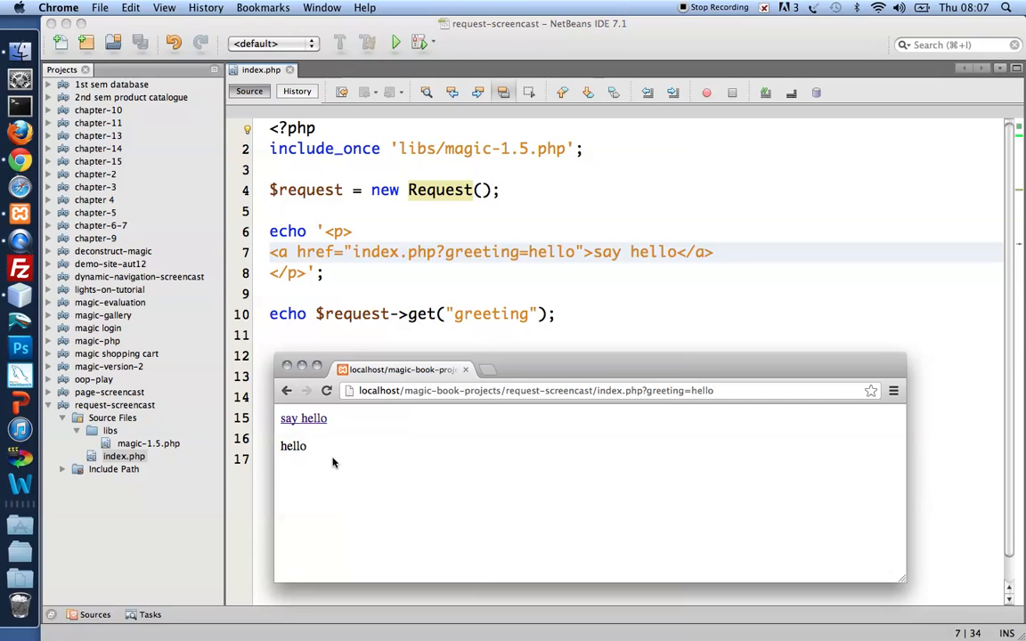
mouse_move(303, 418)
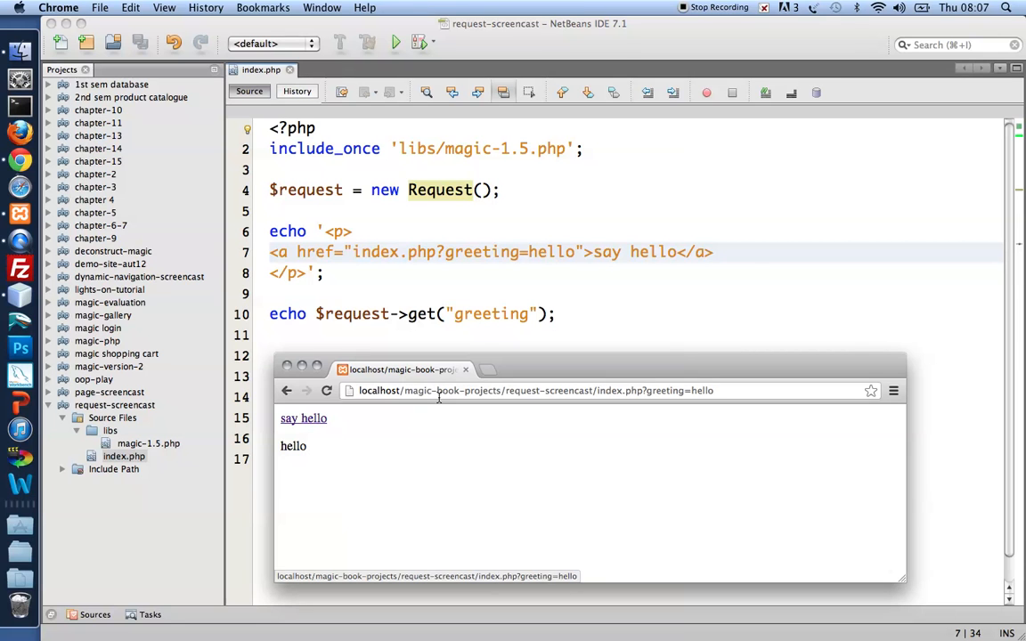
mouse_move(692, 390)
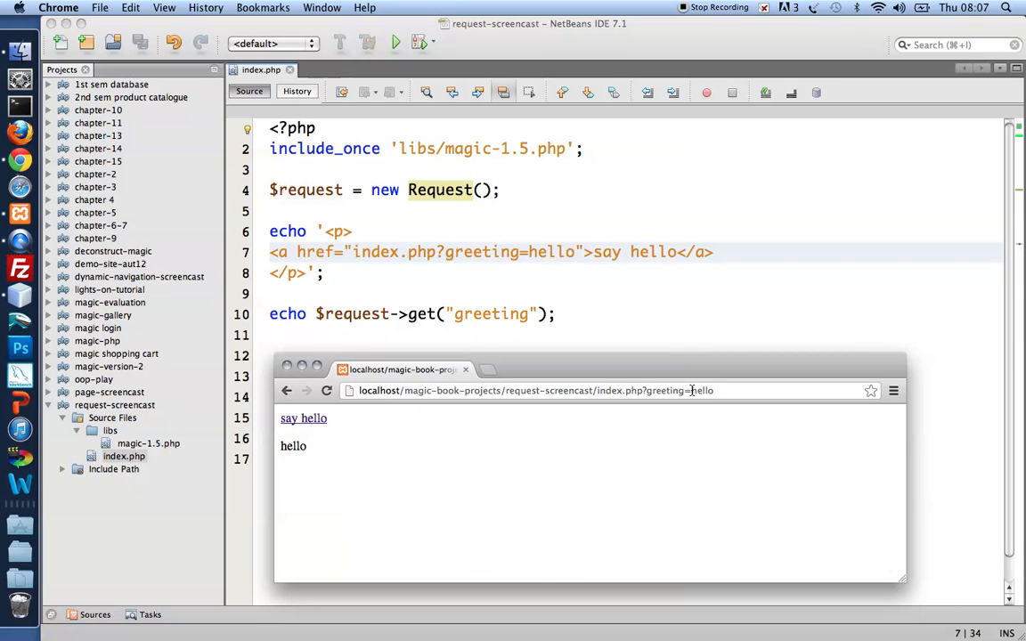
mouse_move(454, 323)
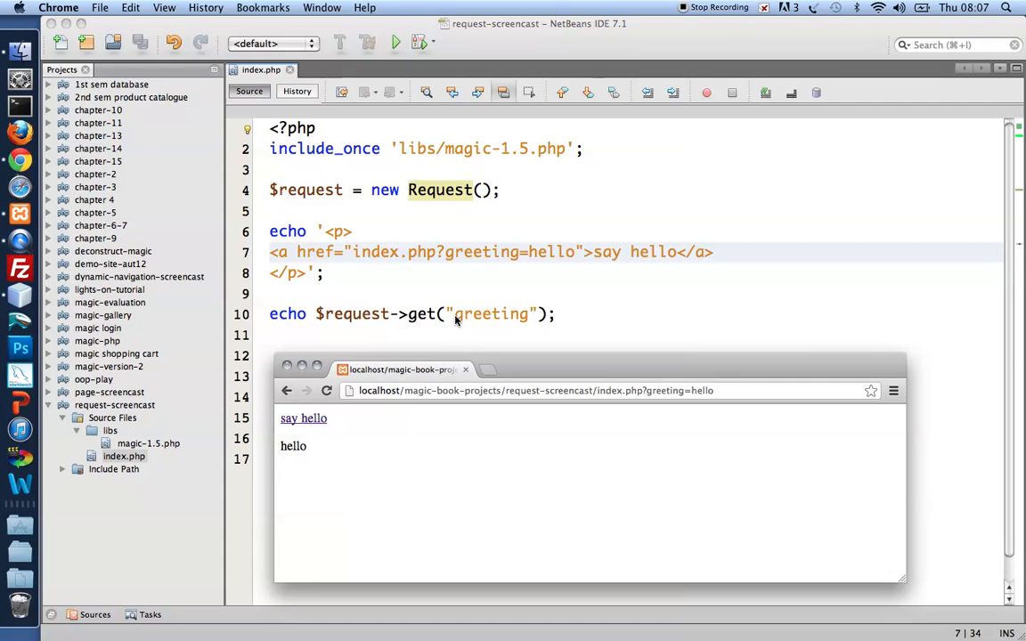
mouse_move(356, 330)
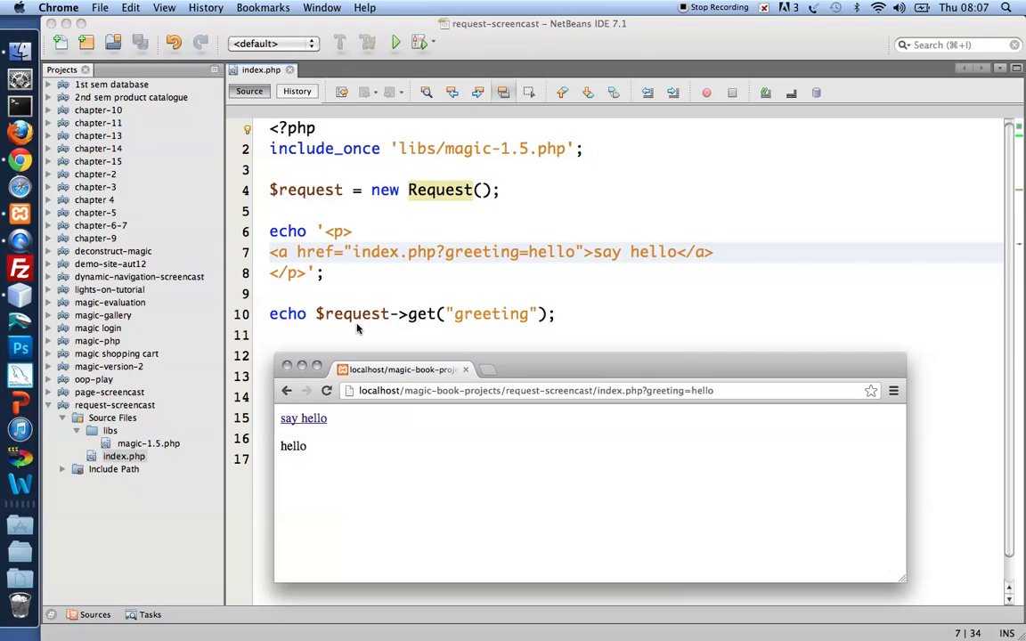